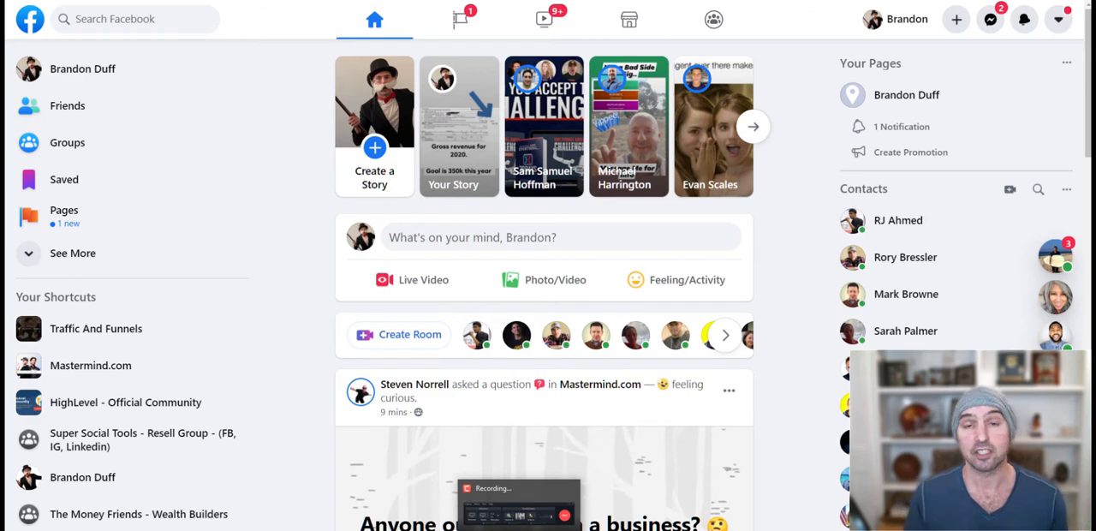
{"action": "mouse_move", "coordinate": [558, 216]}
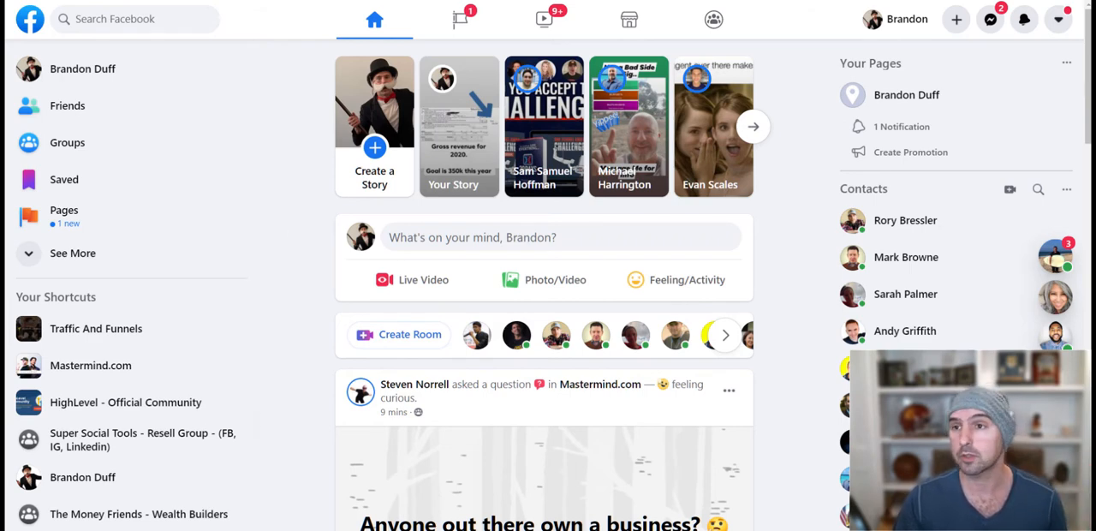
{"action": "mouse_move", "coordinate": [301, 169]}
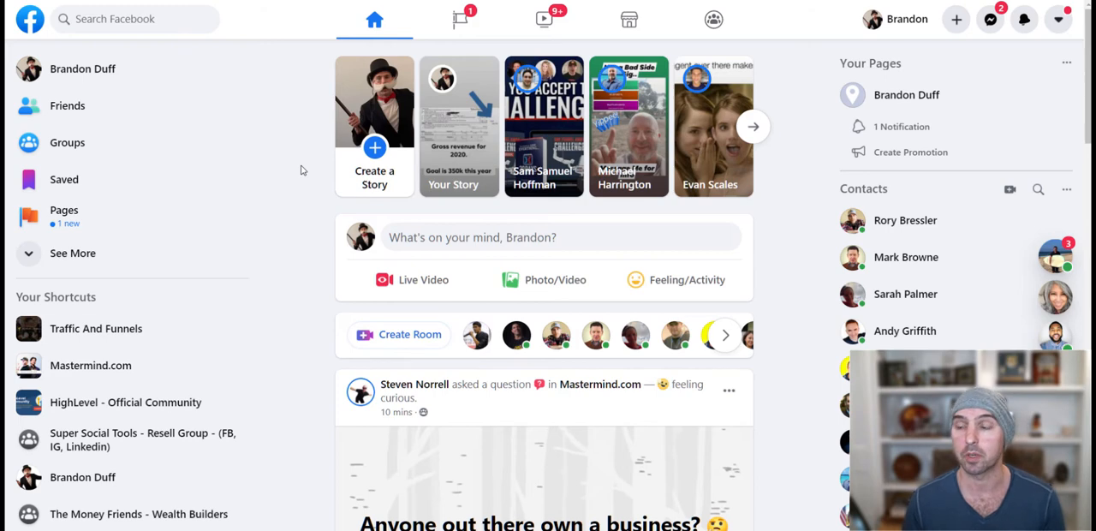
{"action": "mouse_move", "coordinate": [481, 510]}
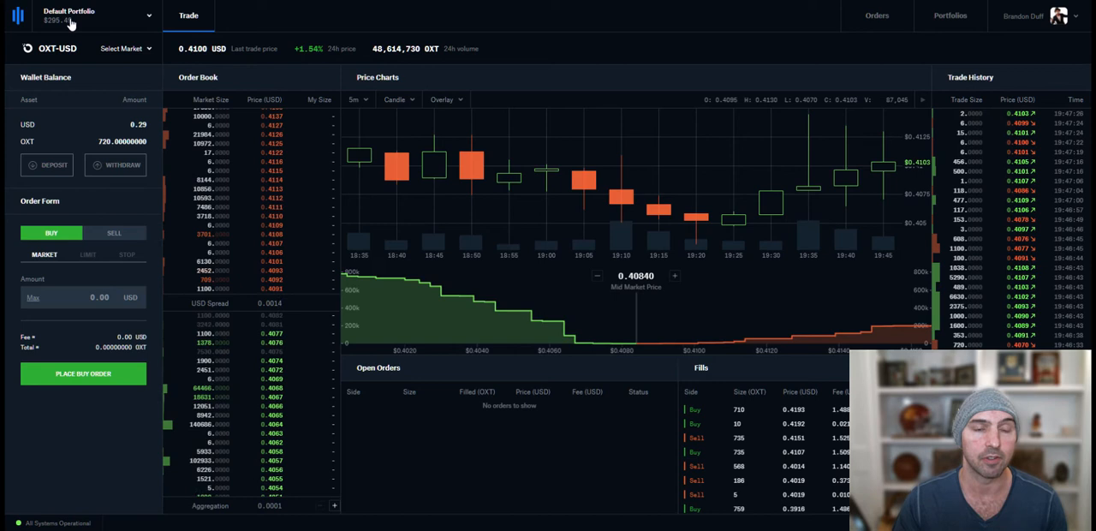
- View the Default Portfolio's Withdrawals history showing the completed $38.94 USD withdrawal
{"action": "left_click", "coordinate": [93, 15]}
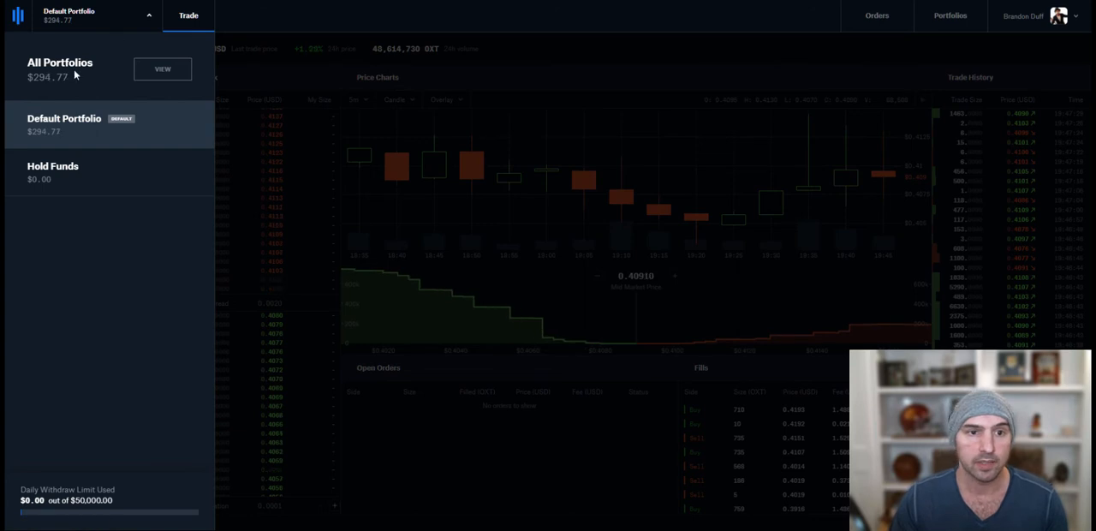
{"action": "left_click", "coordinate": [949, 16]}
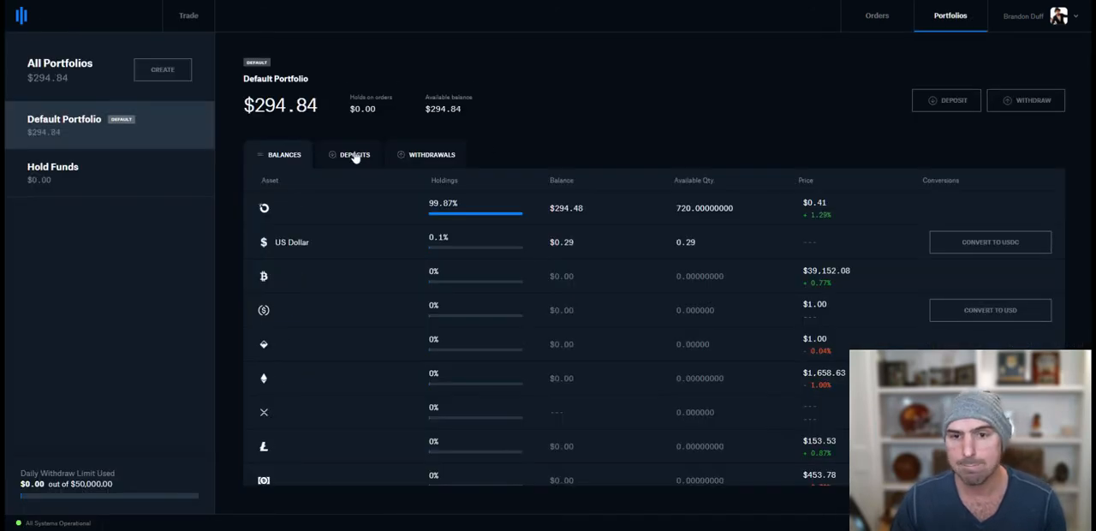
{"action": "left_click", "coordinate": [431, 154]}
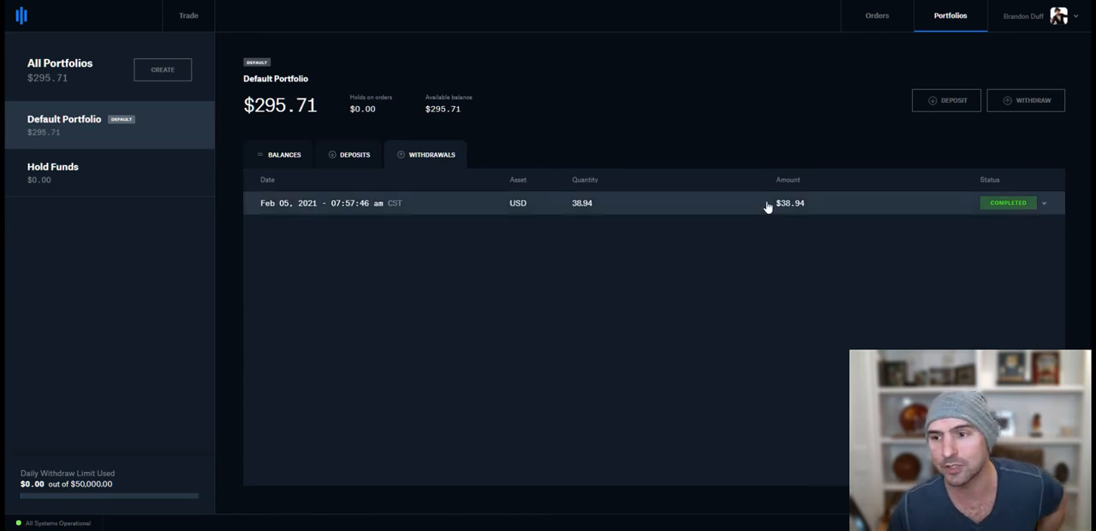
{"action": "mouse_move", "coordinate": [637, 165]}
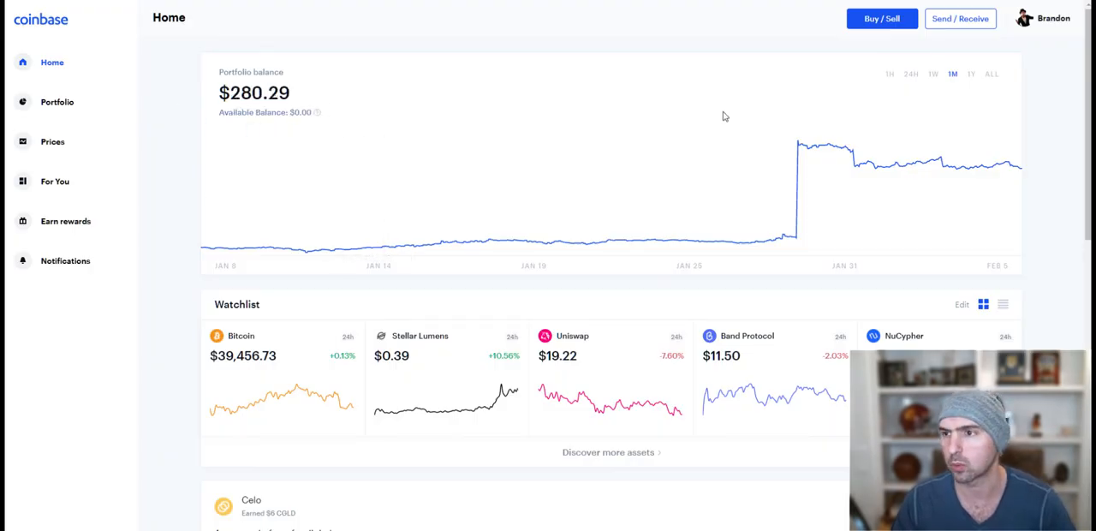
- Check the $280.29 balance breakdown, then show the Portfolio overview with $38.94 USD and $241.29 Bitcoin
{"action": "left_click", "coordinate": [1042, 19]}
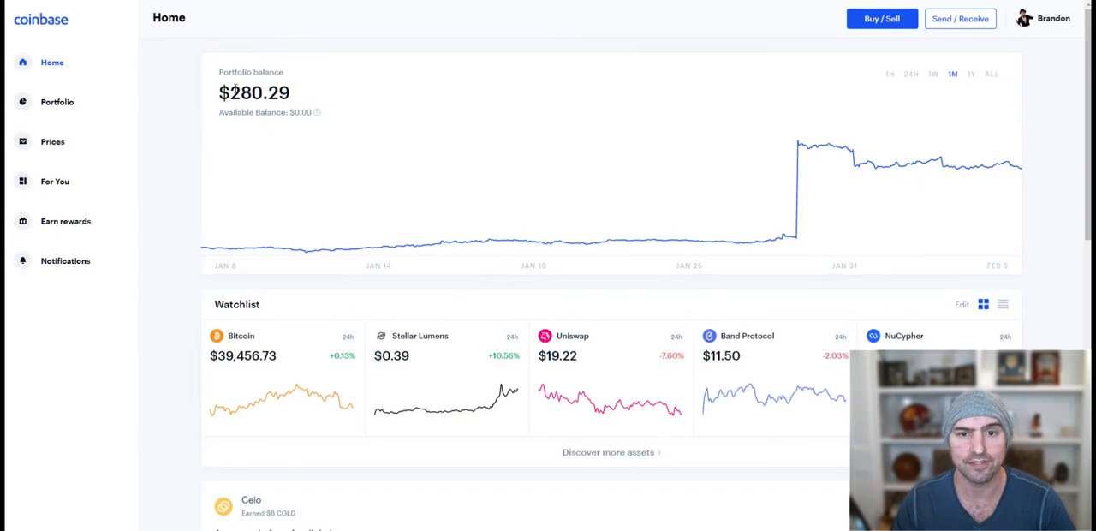
{"action": "left_click", "coordinate": [319, 113]}
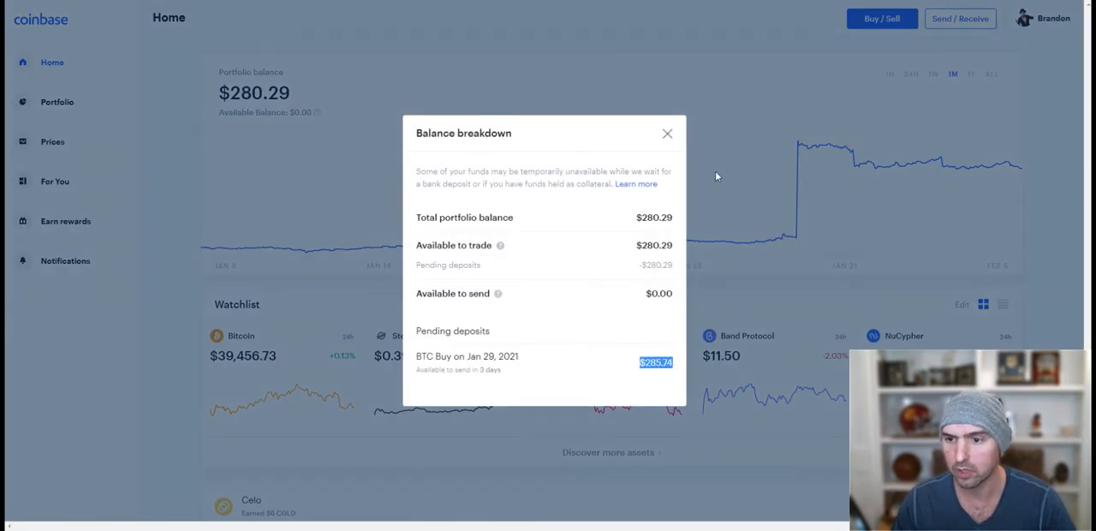
{"action": "left_click", "coordinate": [1041, 19]}
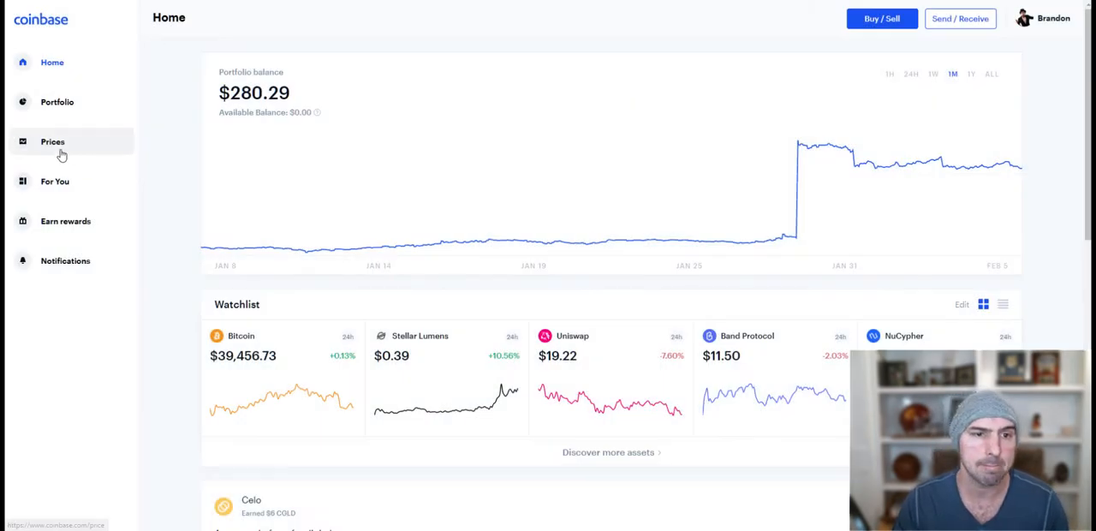
{"action": "left_click", "coordinate": [56, 102]}
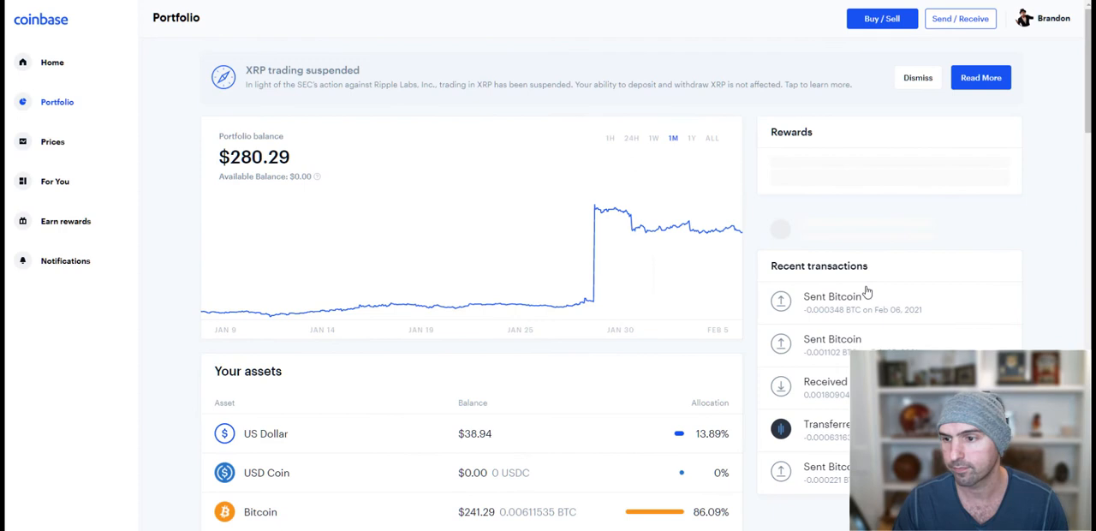
{"action": "scroll", "scroll_direction": "down", "scroll_amount": 3}
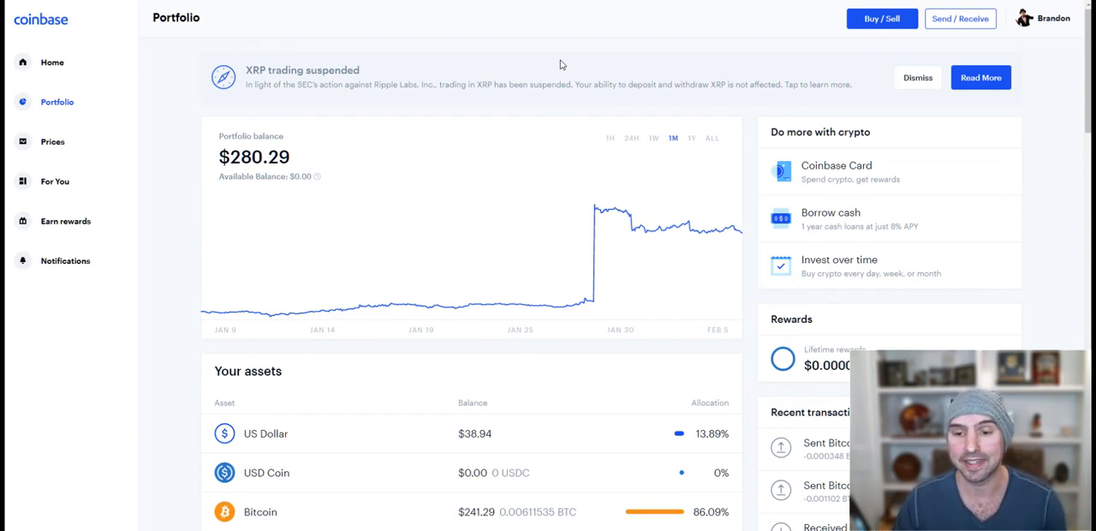
{"action": "mouse_move", "coordinate": [559, 103]}
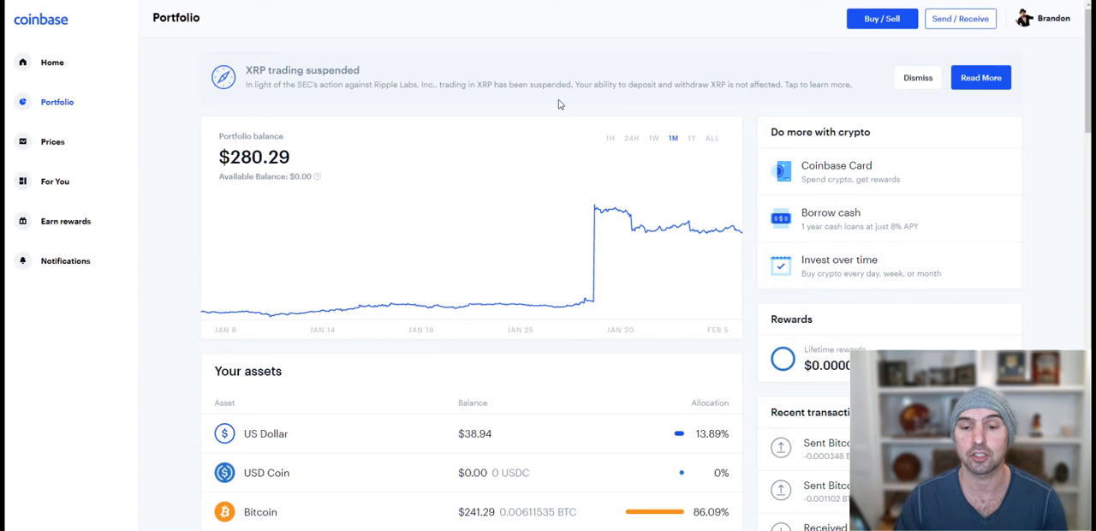
{"action": "mouse_move", "coordinate": [558, 127]}
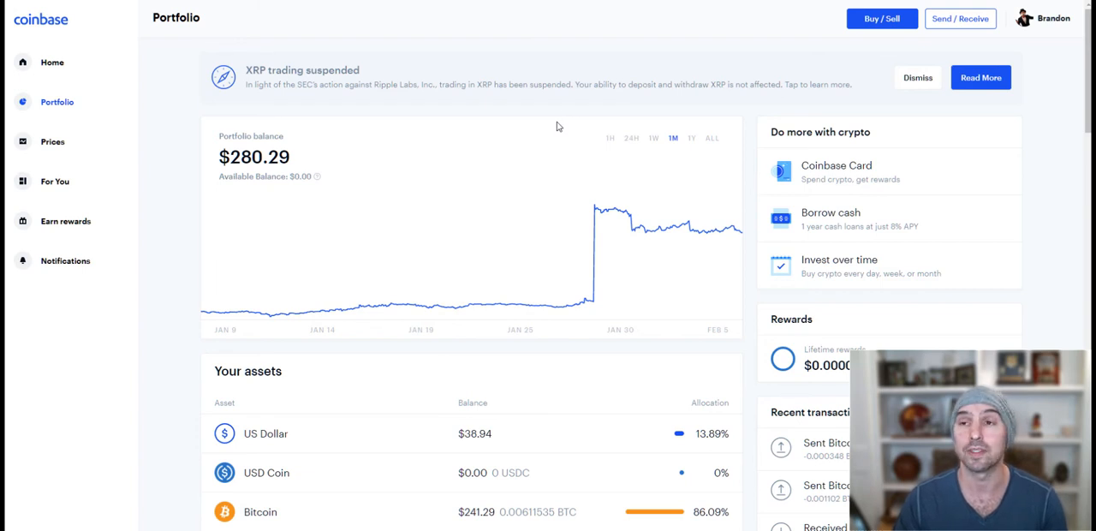
{"action": "mouse_move", "coordinate": [521, 524]}
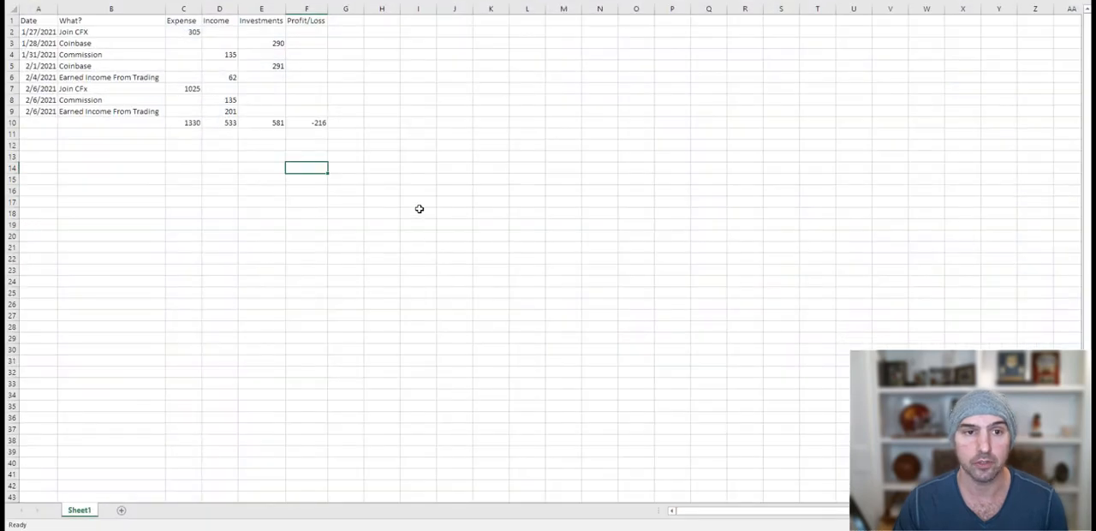
{"action": "mouse_move", "coordinate": [195, 33]}
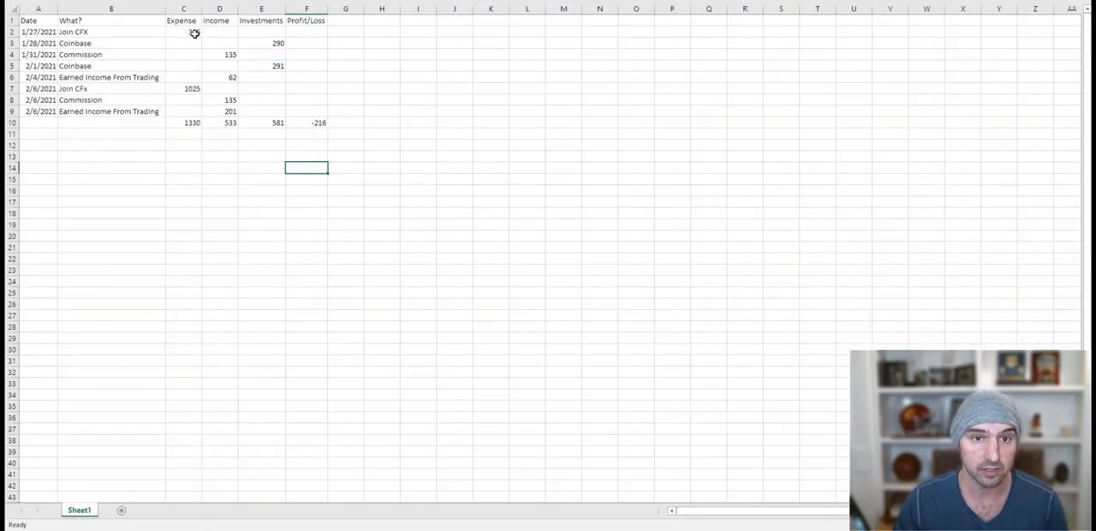
{"action": "left_click", "coordinate": [183, 31]}
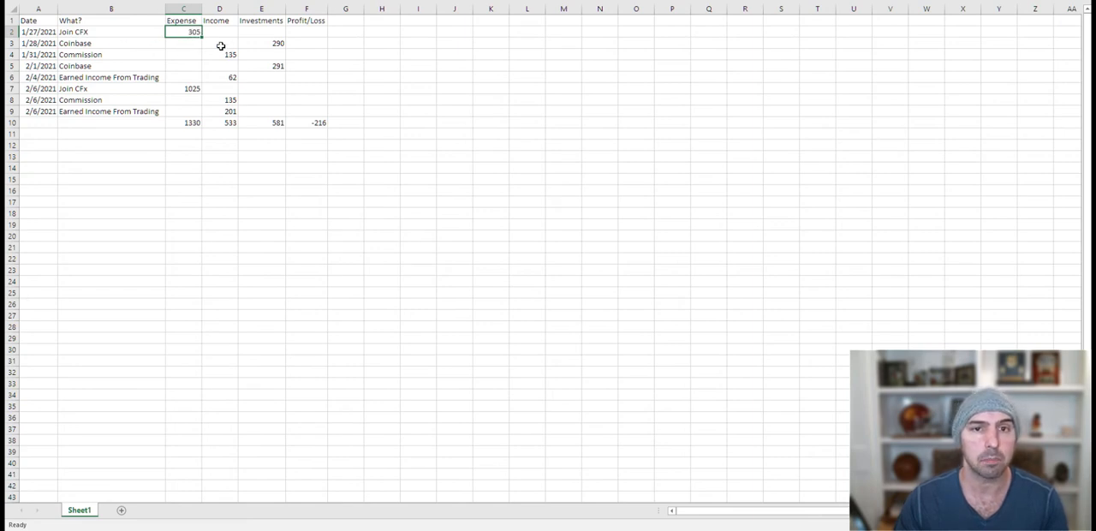
{"action": "mouse_move", "coordinate": [264, 48]}
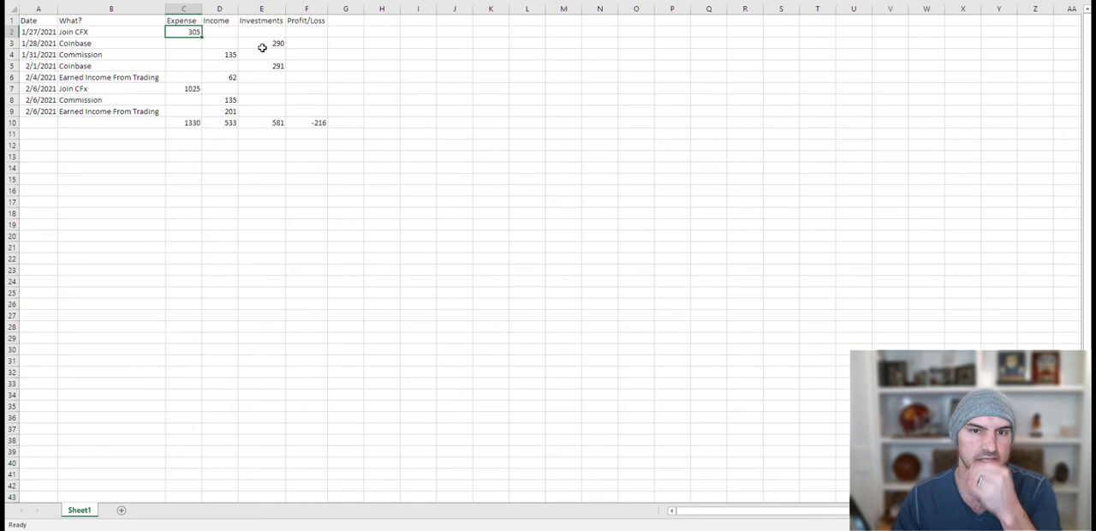
{"action": "left_click", "coordinate": [260, 43]}
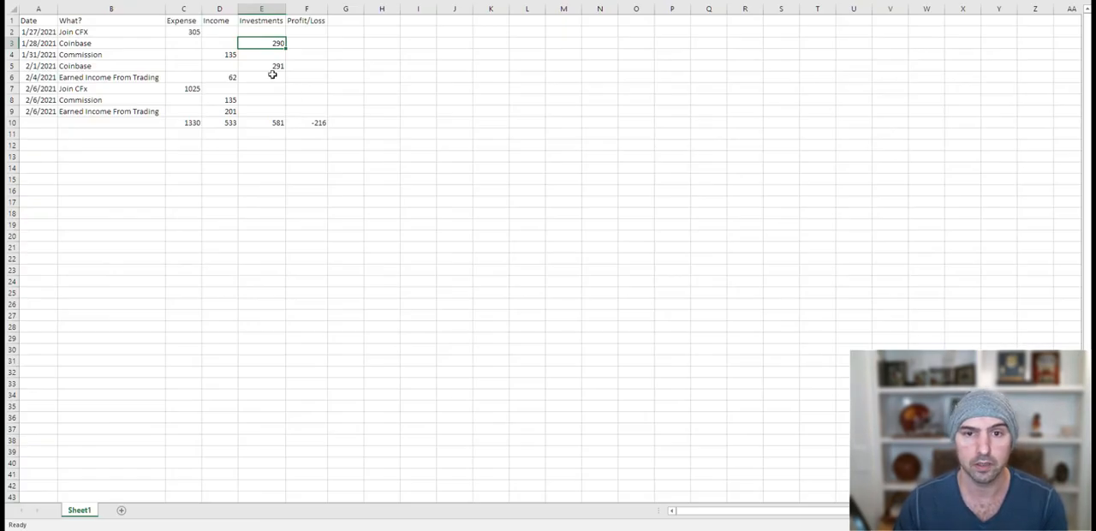
{"action": "type", "text": "280"}
{"action": "left_click", "coordinate": [262, 65]}
{"action": "type", "text": "293"}
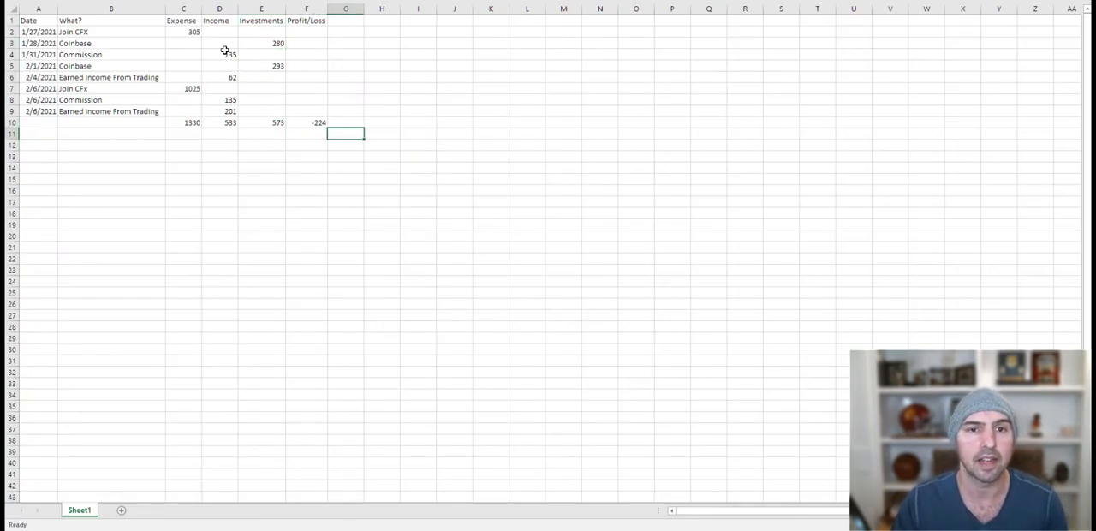
{"action": "left_click", "coordinate": [219, 55]}
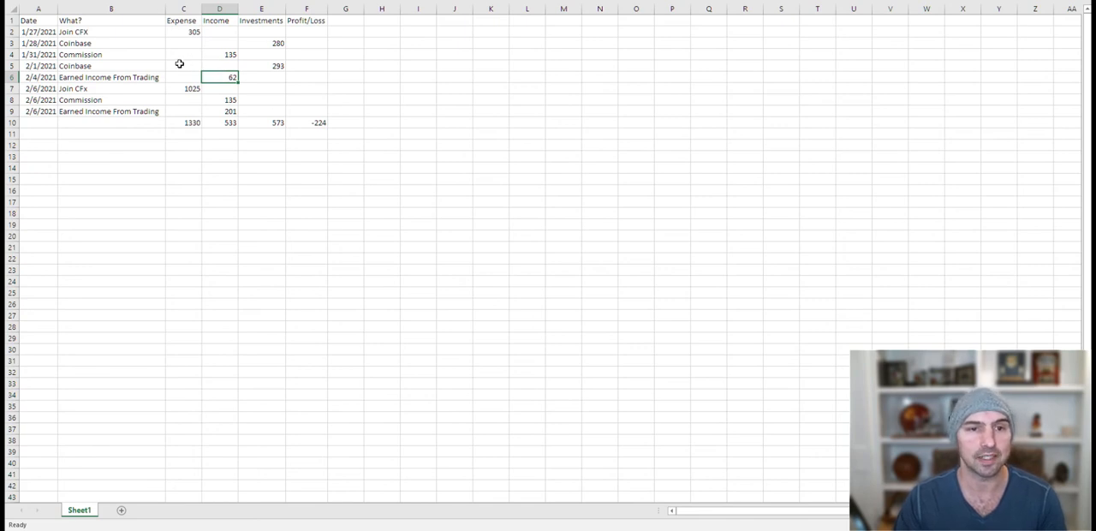
{"action": "mouse_move", "coordinate": [254, 68]}
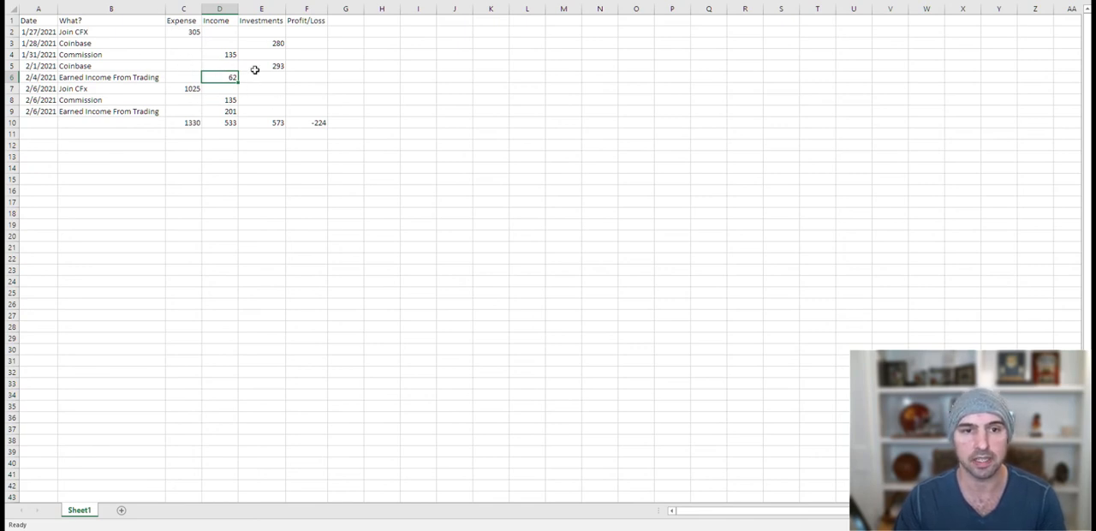
{"action": "left_click", "coordinate": [184, 89]}
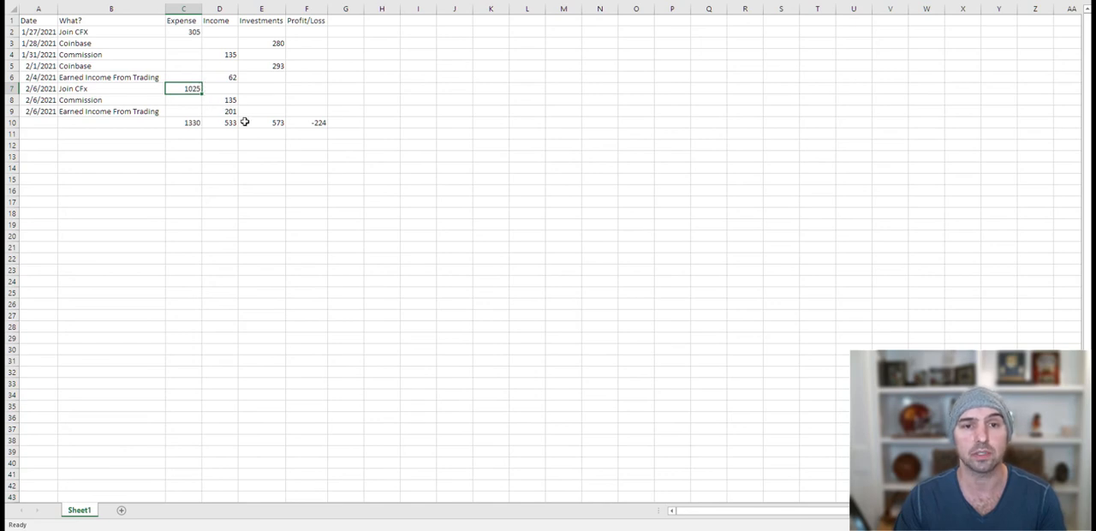
{"action": "left_click", "coordinate": [219, 100]}
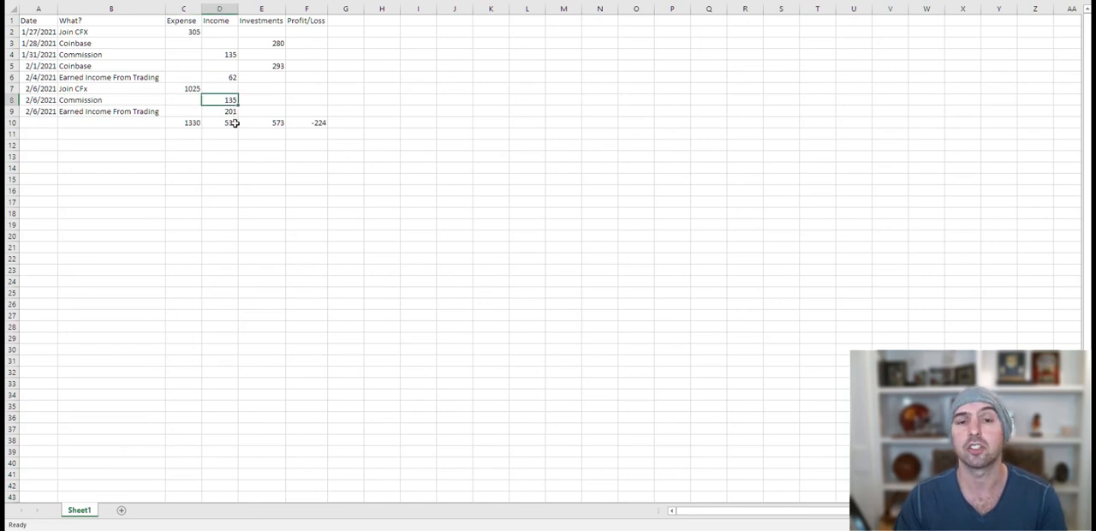
{"action": "left_click", "coordinate": [219, 111]}
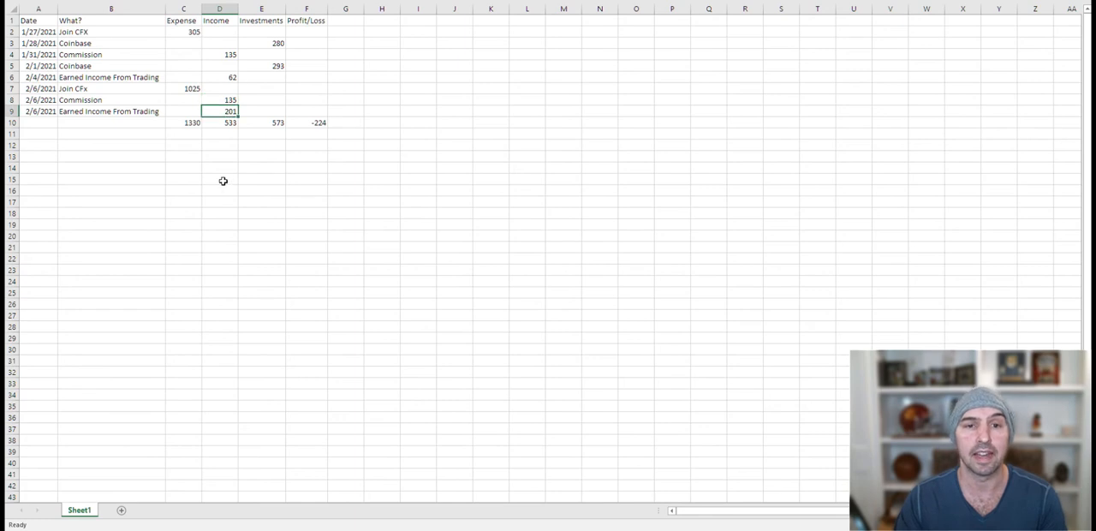
{"action": "mouse_move", "coordinate": [226, 105]}
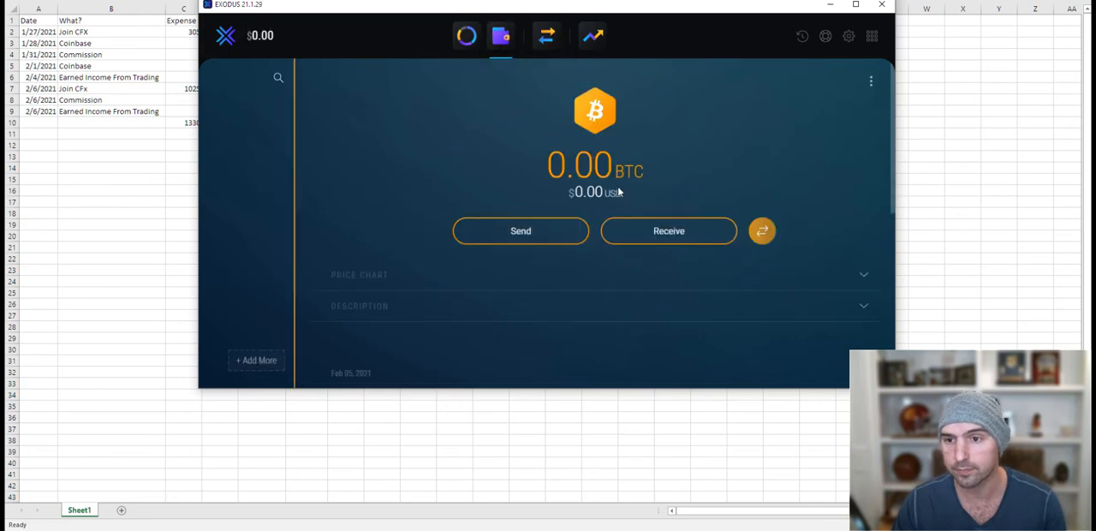
- Show the Exodus Bitcoin wallet's history of sent and received transfers after dismissing the Send form
{"action": "left_click", "coordinate": [521, 230]}
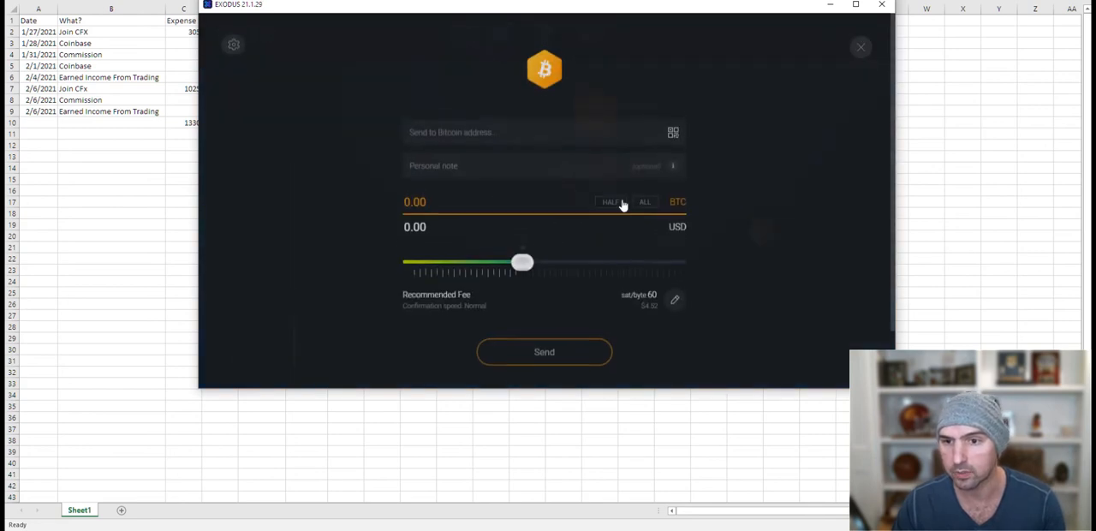
{"action": "left_click", "coordinate": [859, 48]}
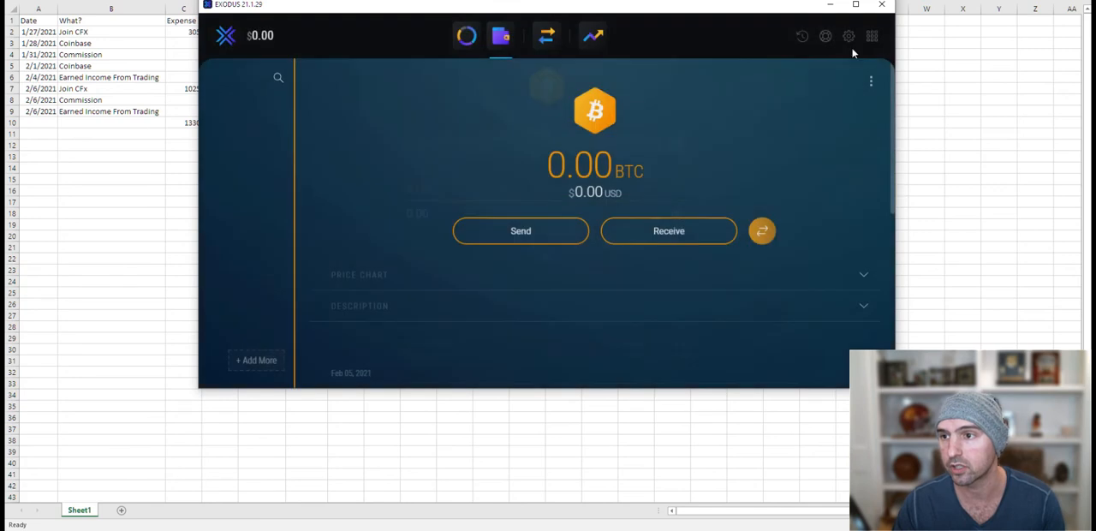
{"action": "left_click", "coordinate": [802, 36]}
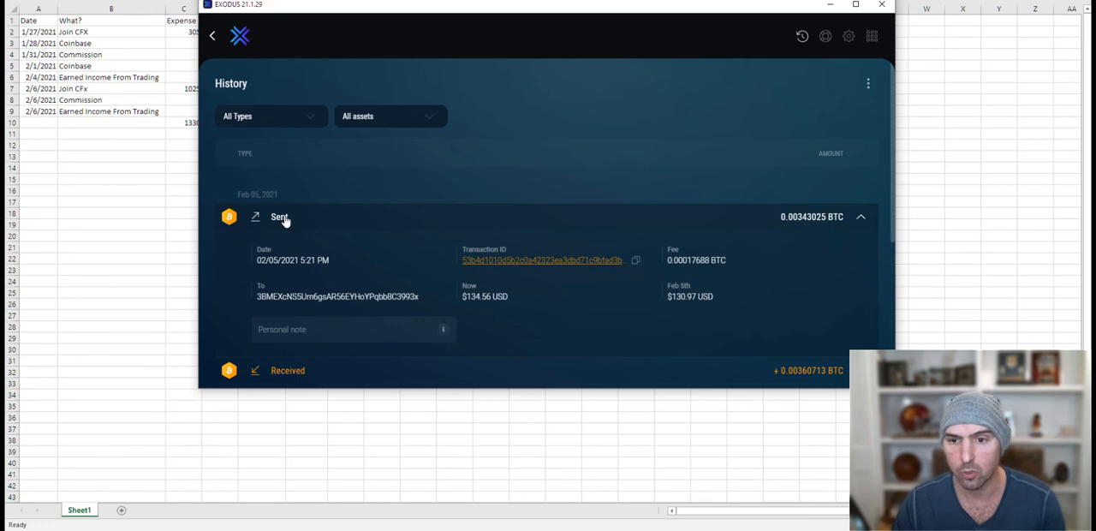
{"action": "scroll", "scroll_direction": "down", "scroll_amount": 3}
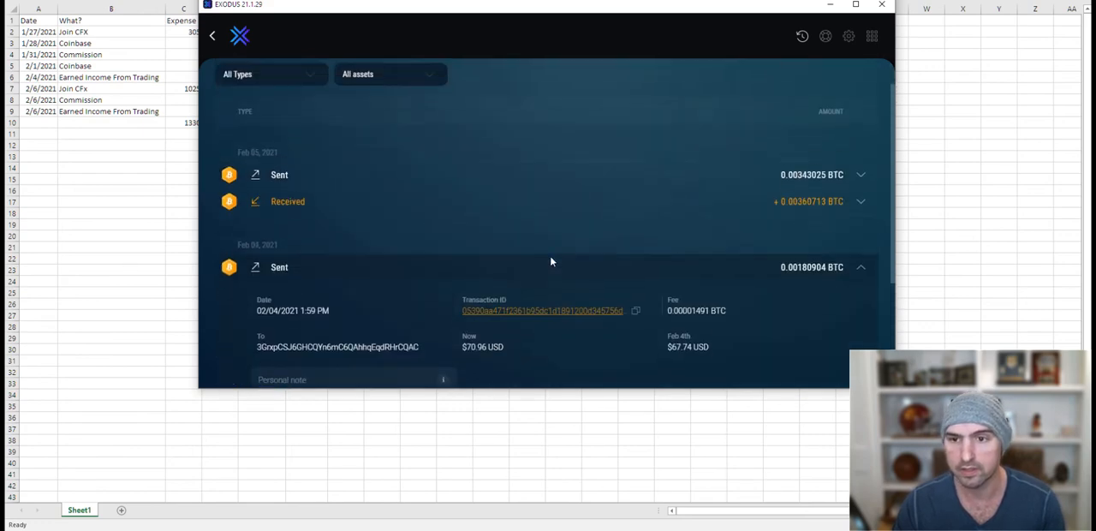
{"action": "scroll", "scroll_direction": "down", "scroll_amount": 3}
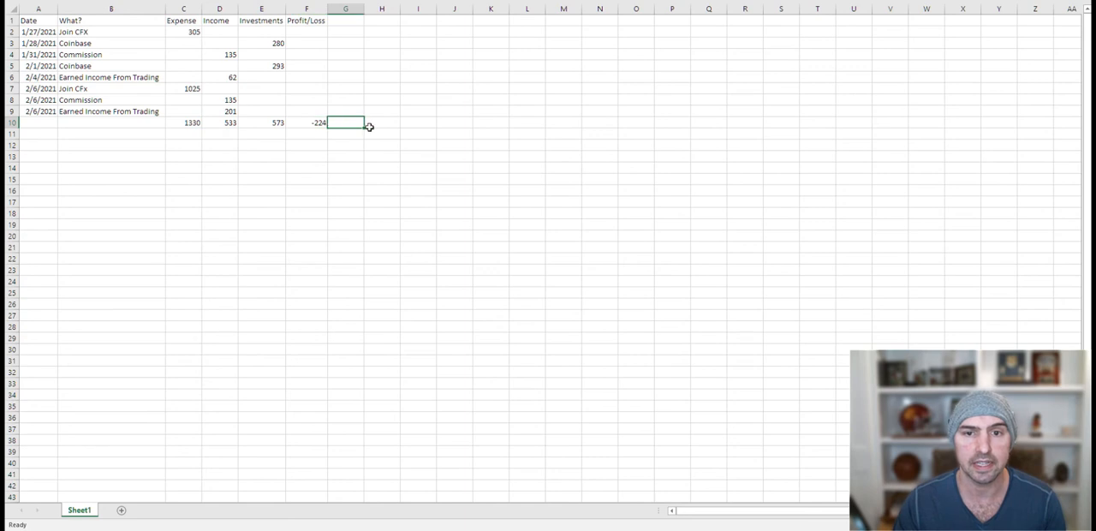
{"action": "left_click", "coordinate": [305, 124]}
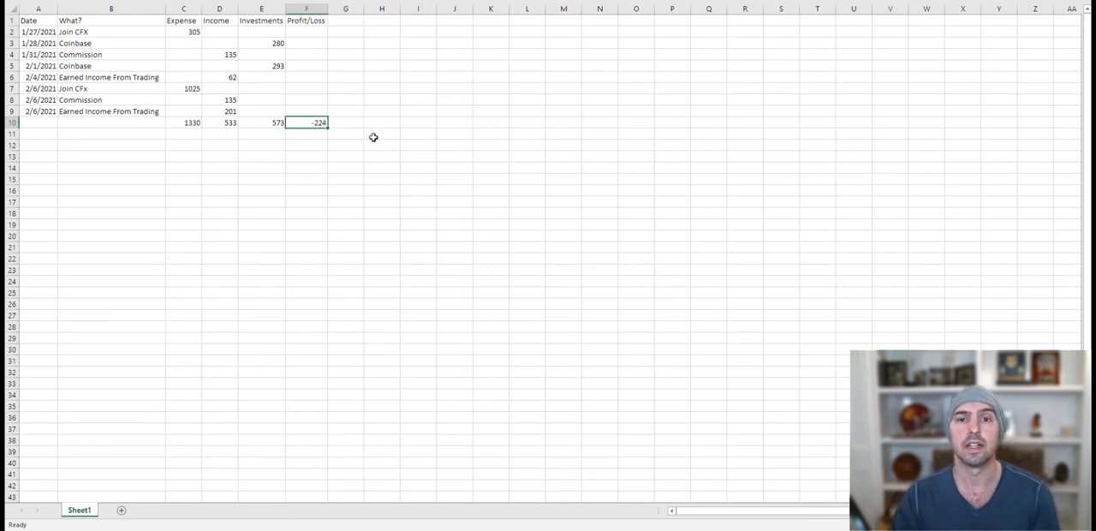
{"action": "mouse_move", "coordinate": [329, 102]}
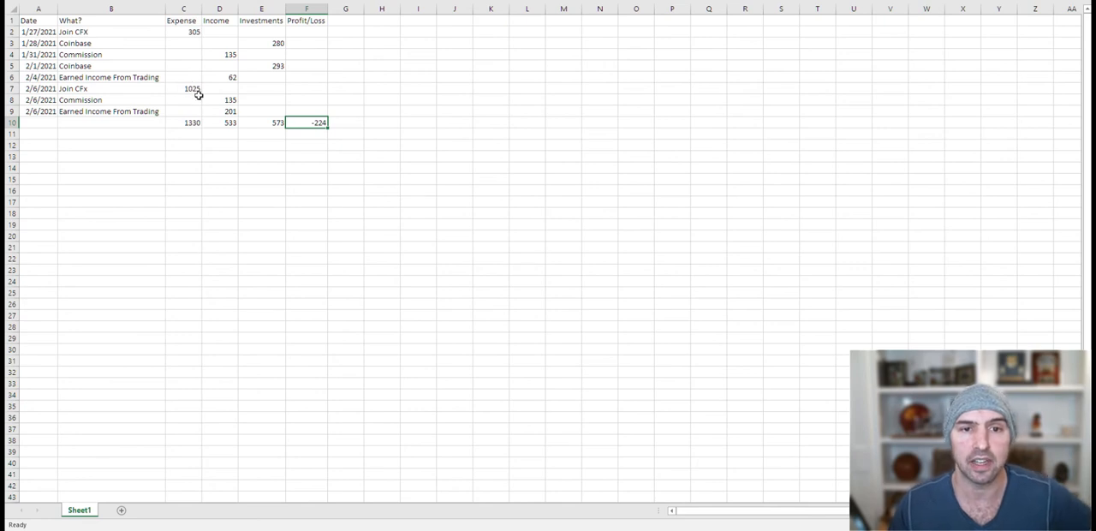
{"action": "left_click", "coordinate": [183, 89]}
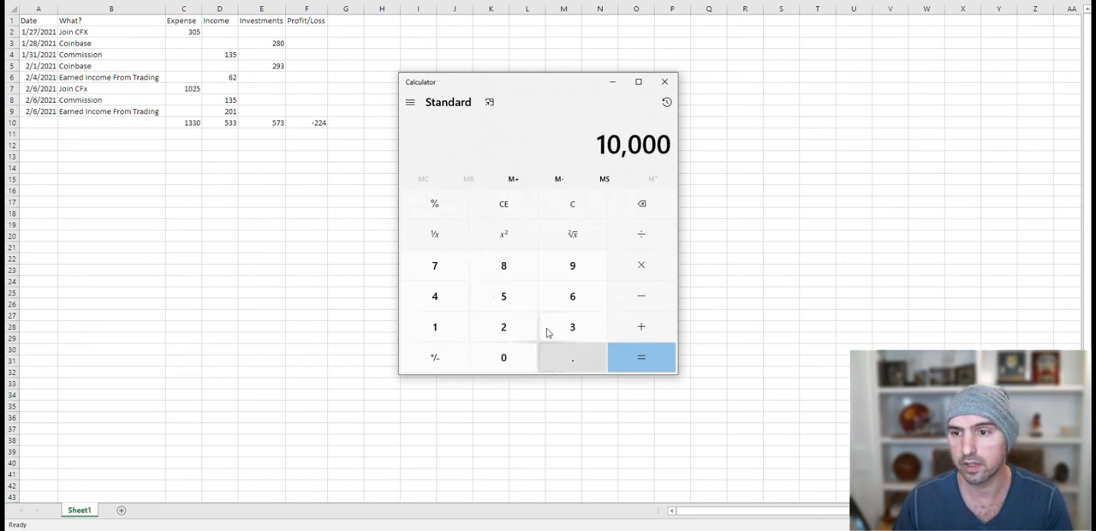
{"action": "left_click", "coordinate": [640, 263]}
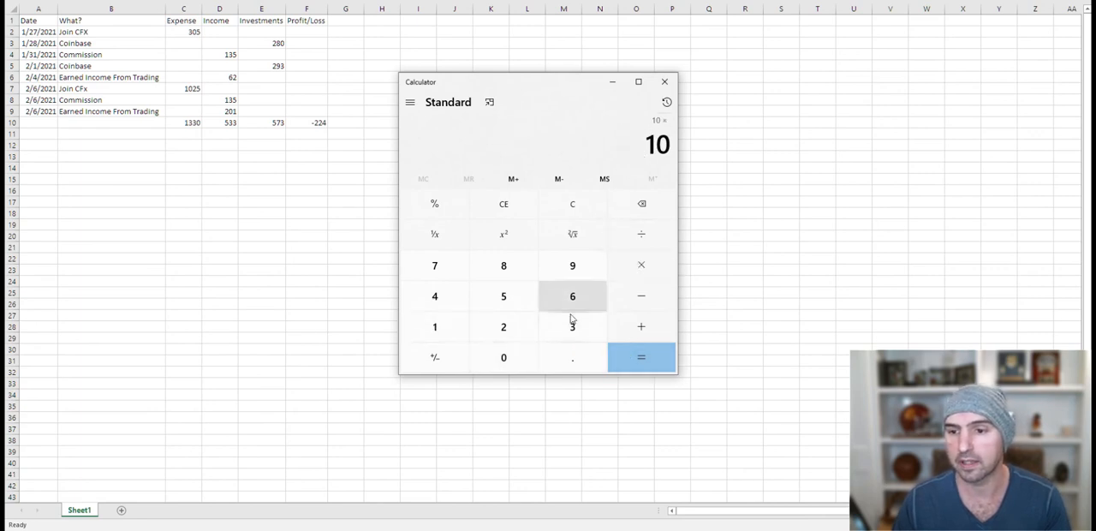
{"action": "left_click", "coordinate": [640, 356]}
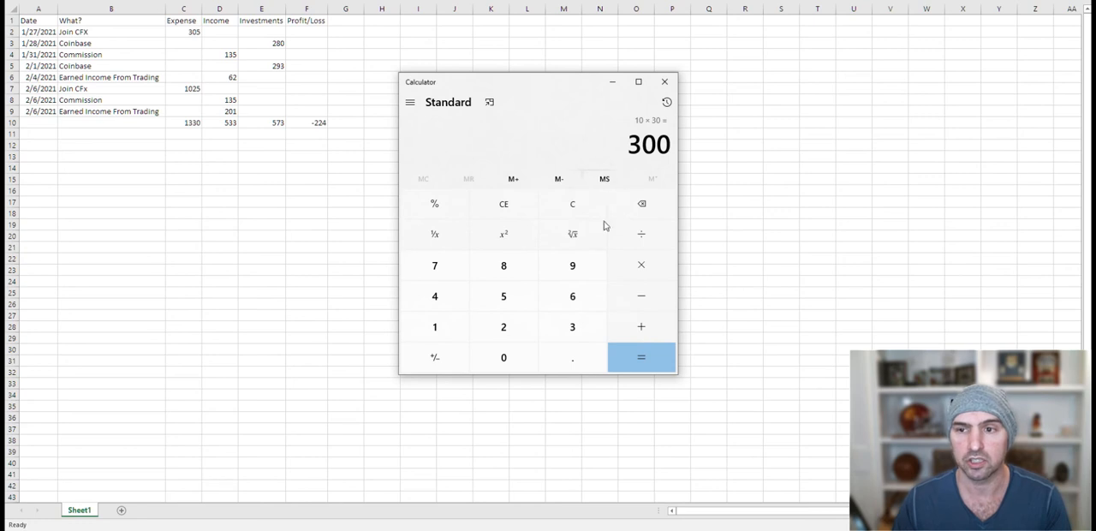
{"action": "mouse_move", "coordinate": [603, 133]}
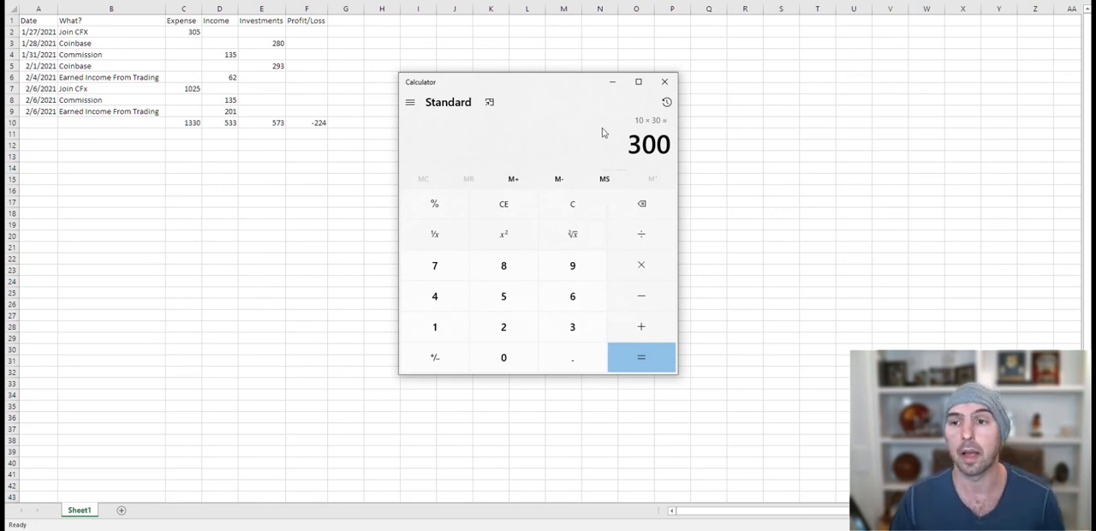
{"action": "left_click", "coordinate": [665, 83]}
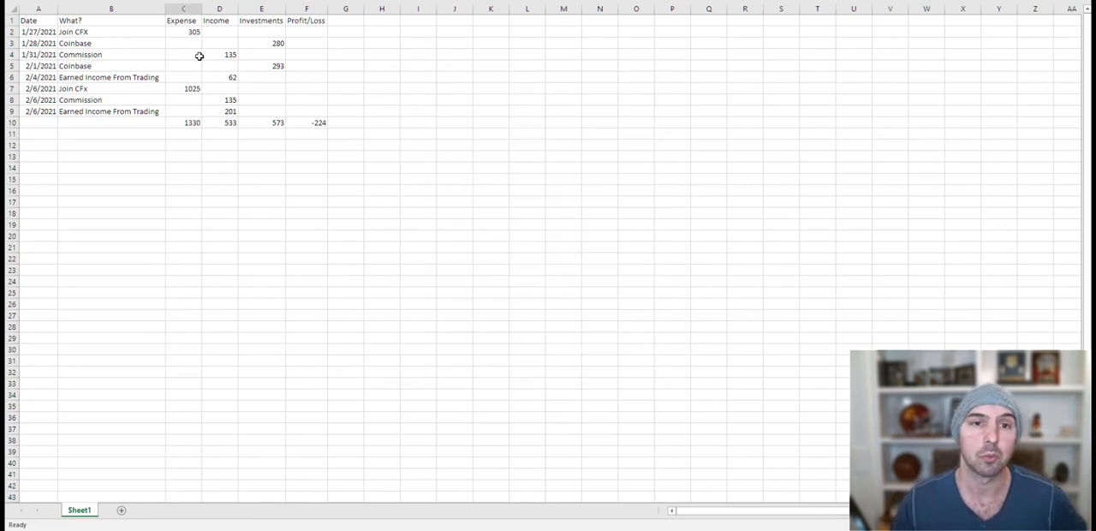
{"action": "left_click", "coordinate": [183, 89]}
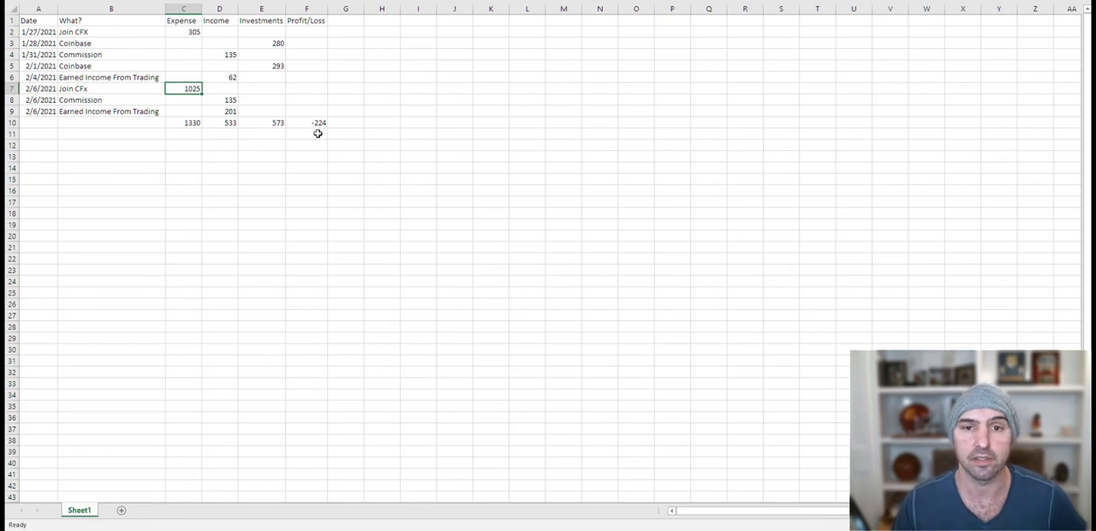
{"action": "mouse_move", "coordinate": [452, 113]}
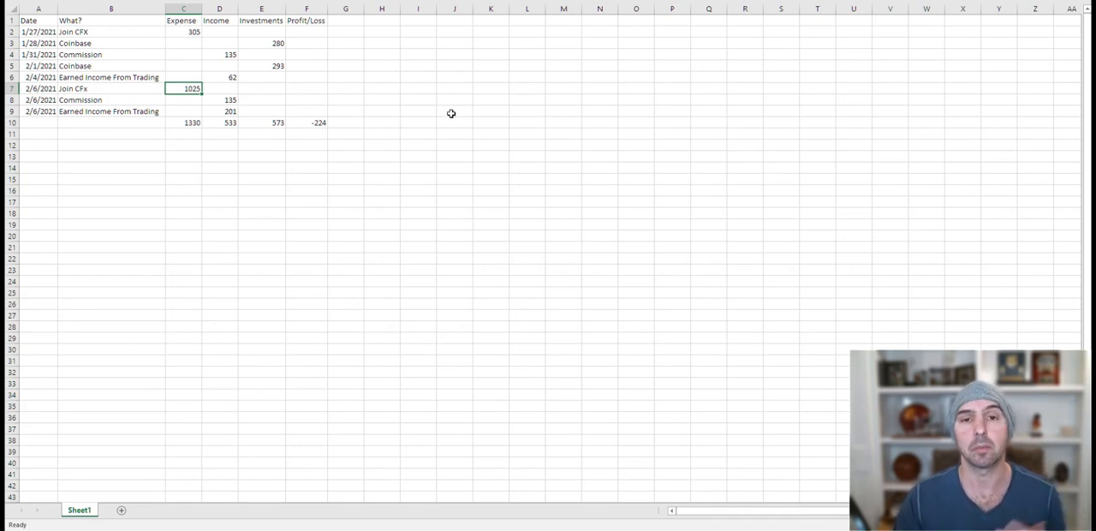
{"action": "mouse_move", "coordinate": [275, 106]}
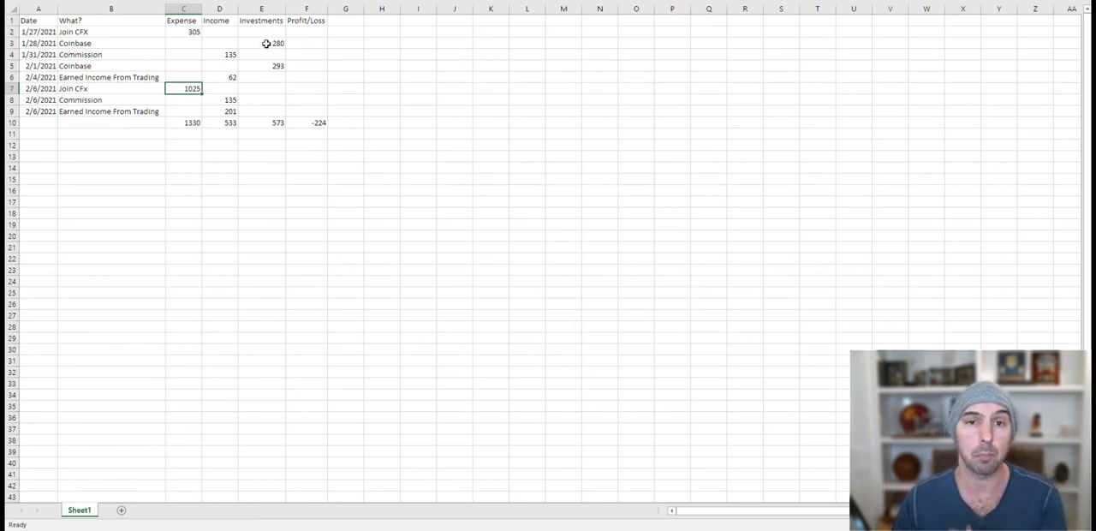
{"action": "mouse_move", "coordinate": [371, 135]}
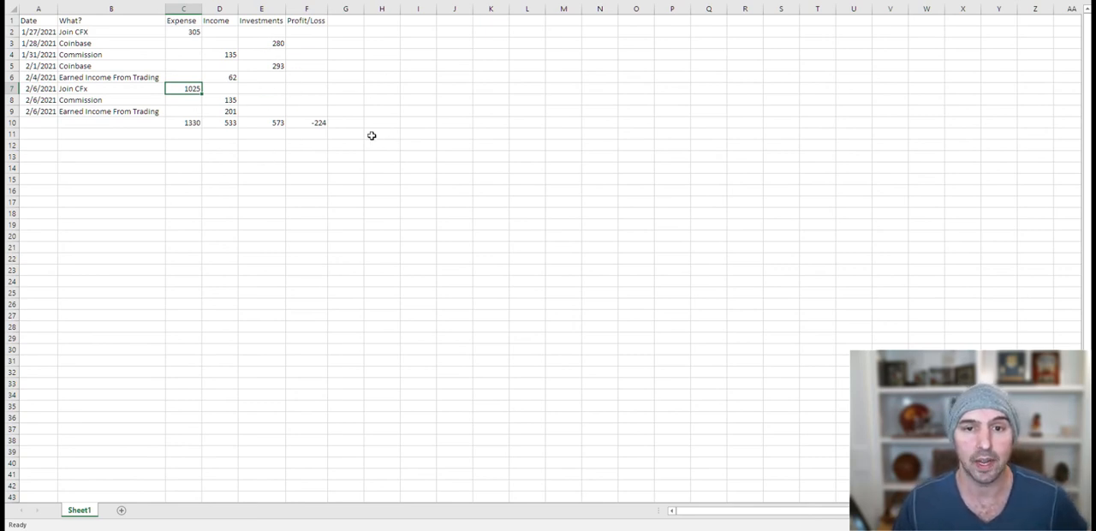
{"action": "left_click", "coordinate": [306, 124]}
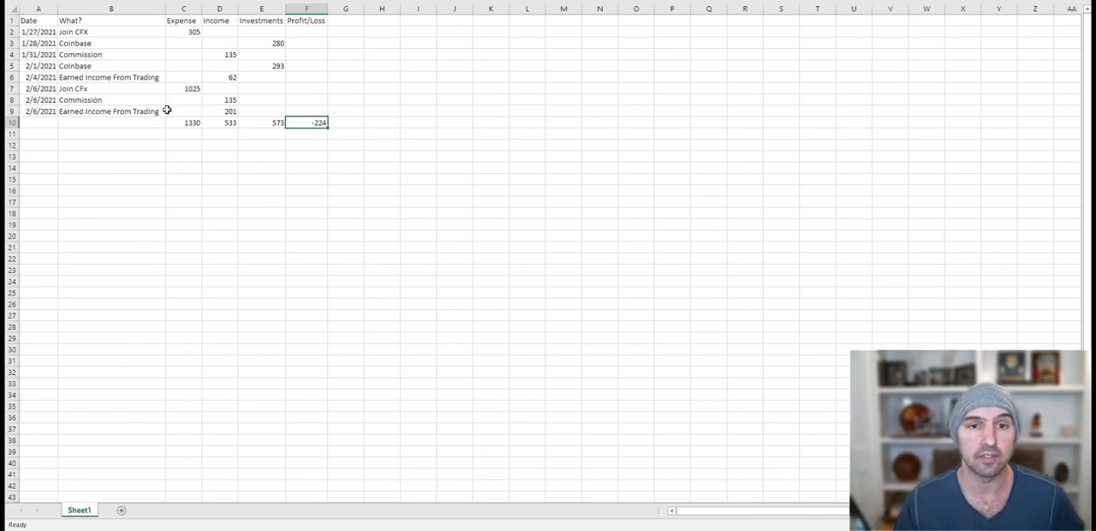
{"action": "mouse_move", "coordinate": [187, 106]}
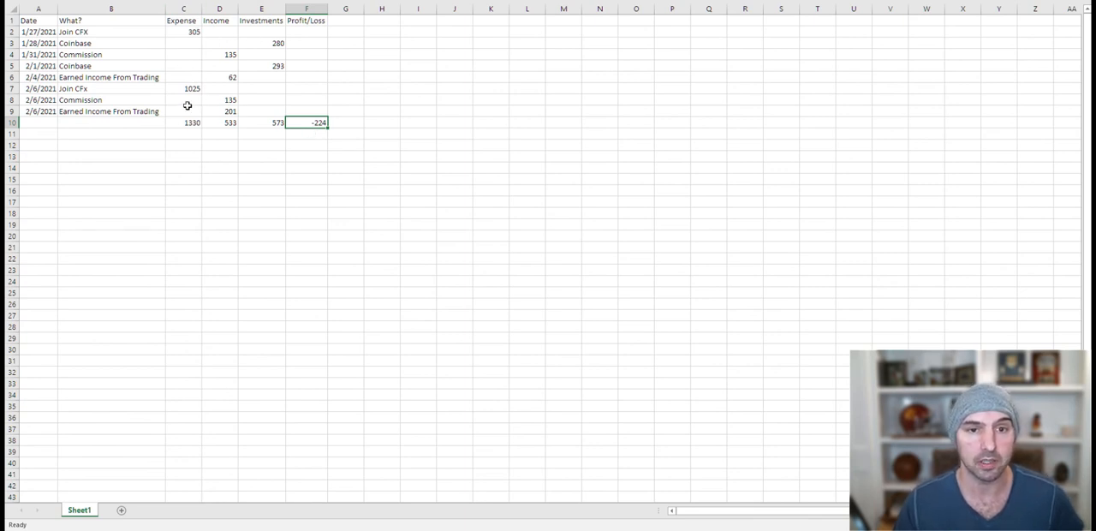
{"action": "left_click", "coordinate": [184, 124]}
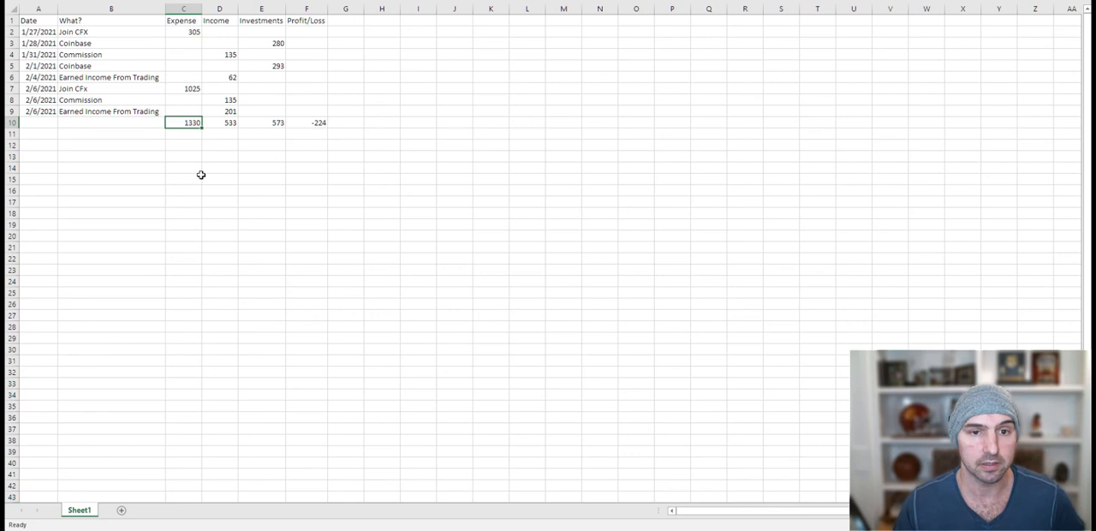
{"action": "mouse_move", "coordinate": [197, 98]}
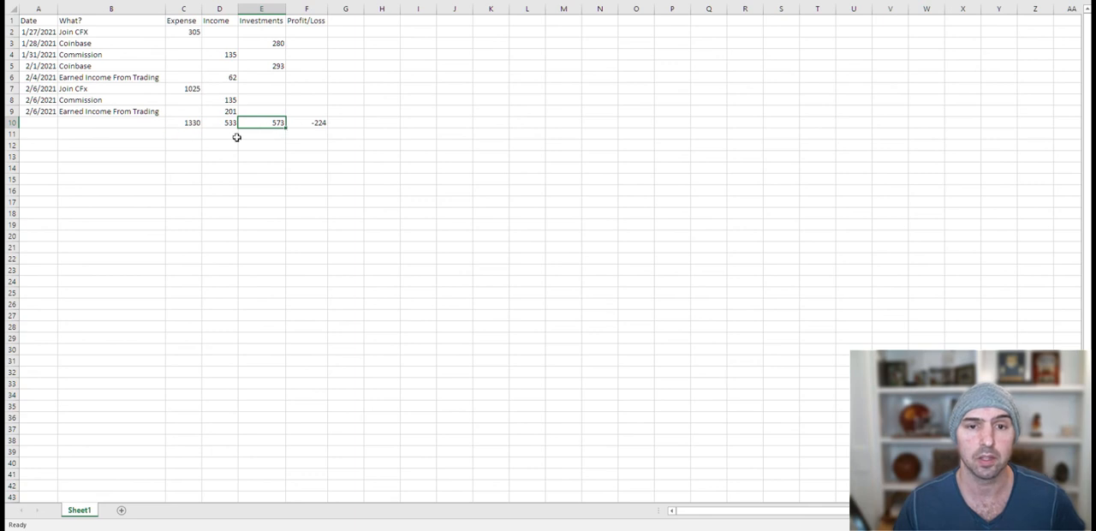
{"action": "left_click", "coordinate": [260, 43]}
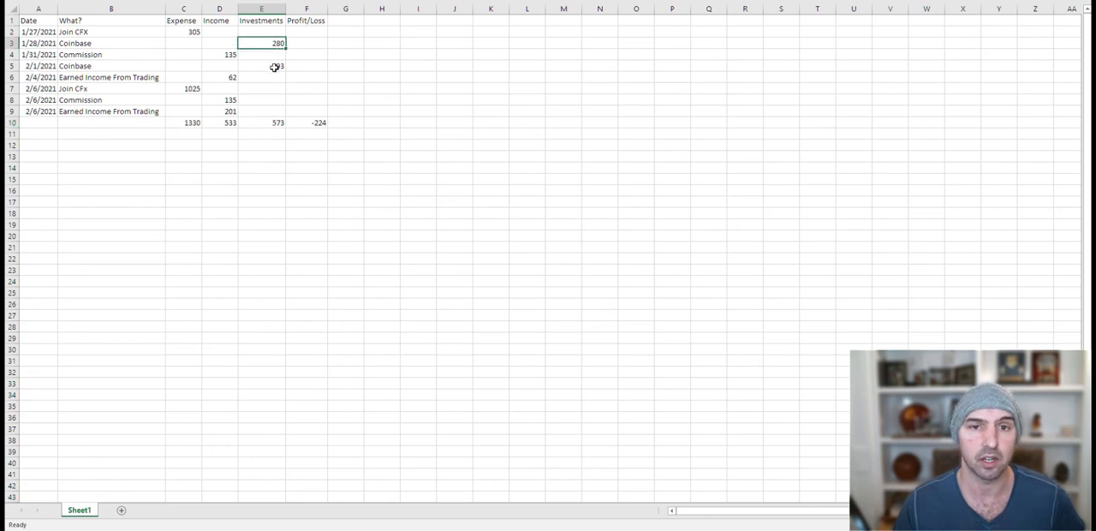
{"action": "left_click", "coordinate": [261, 65]}
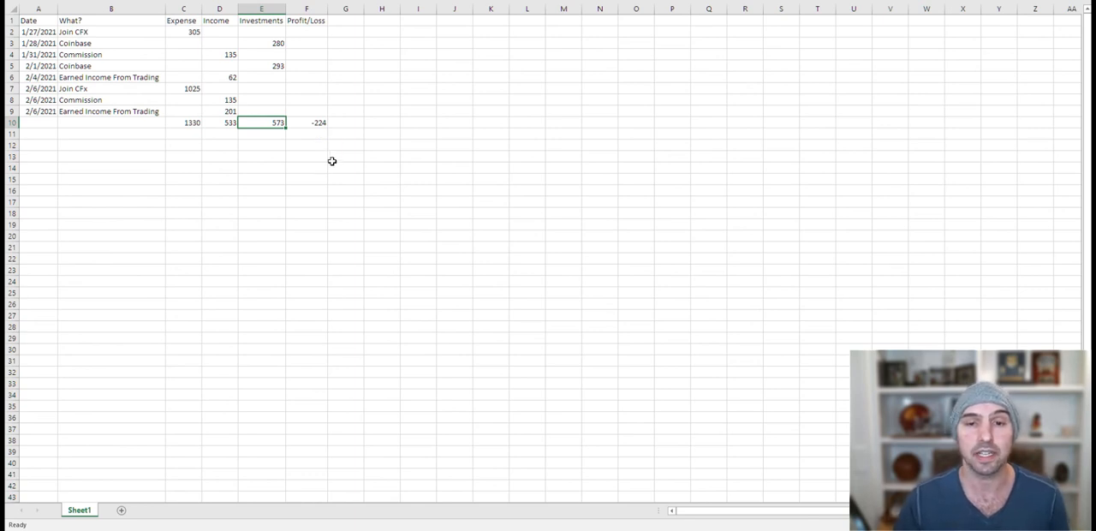
{"action": "mouse_move", "coordinate": [310, 158]}
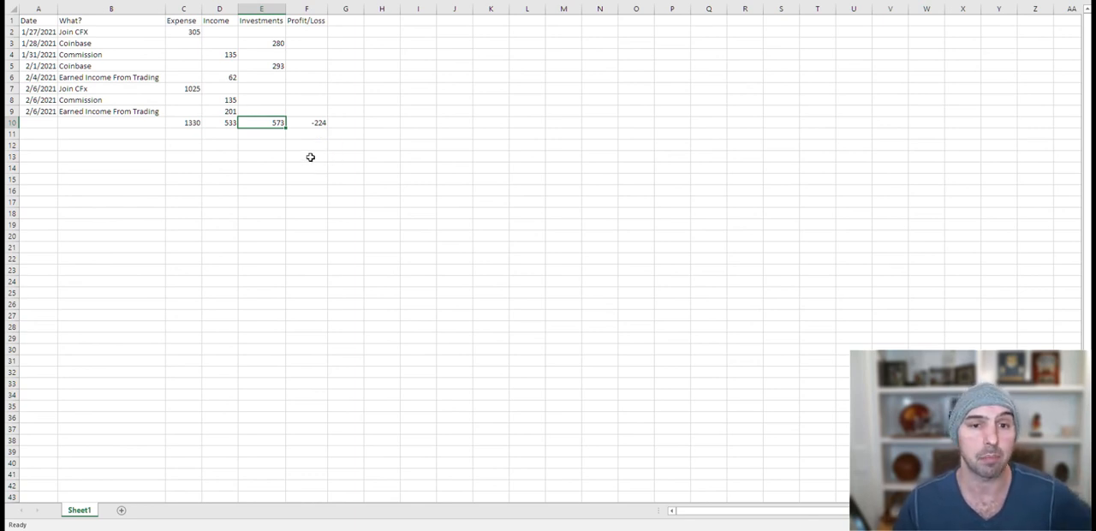
{"action": "mouse_move", "coordinate": [308, 159]}
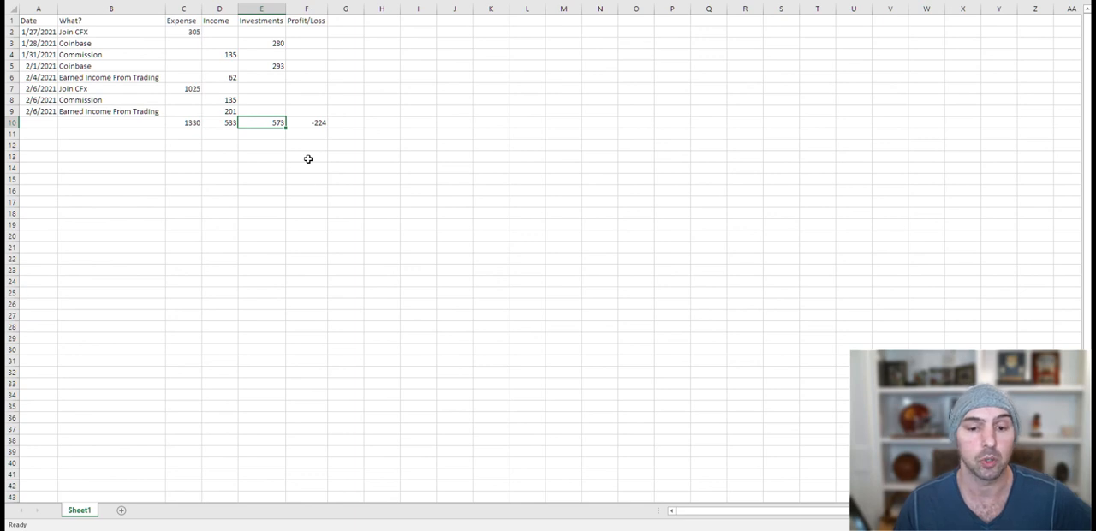
{"action": "mouse_move", "coordinate": [445, 459]}
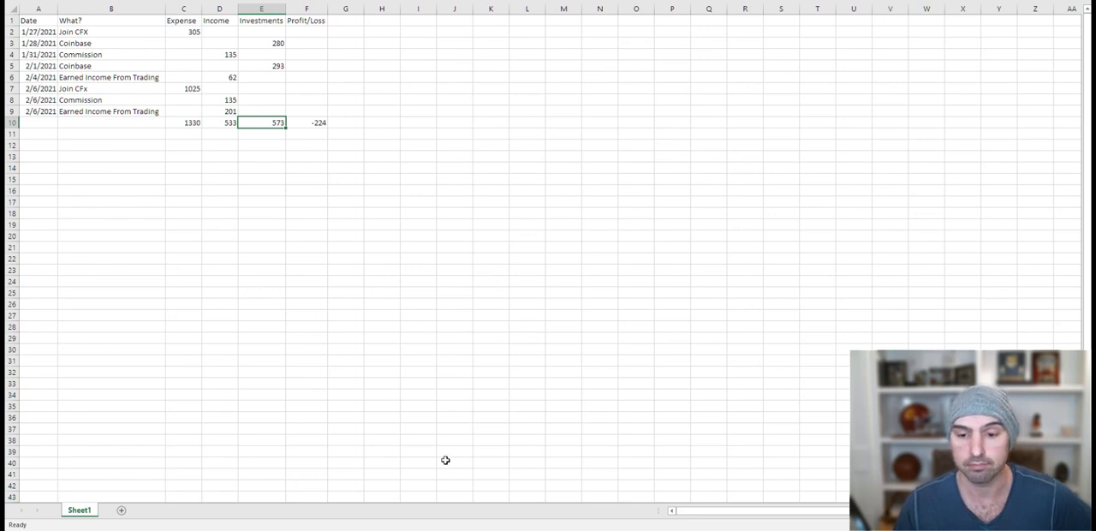
{"action": "mouse_move", "coordinate": [196, 157]}
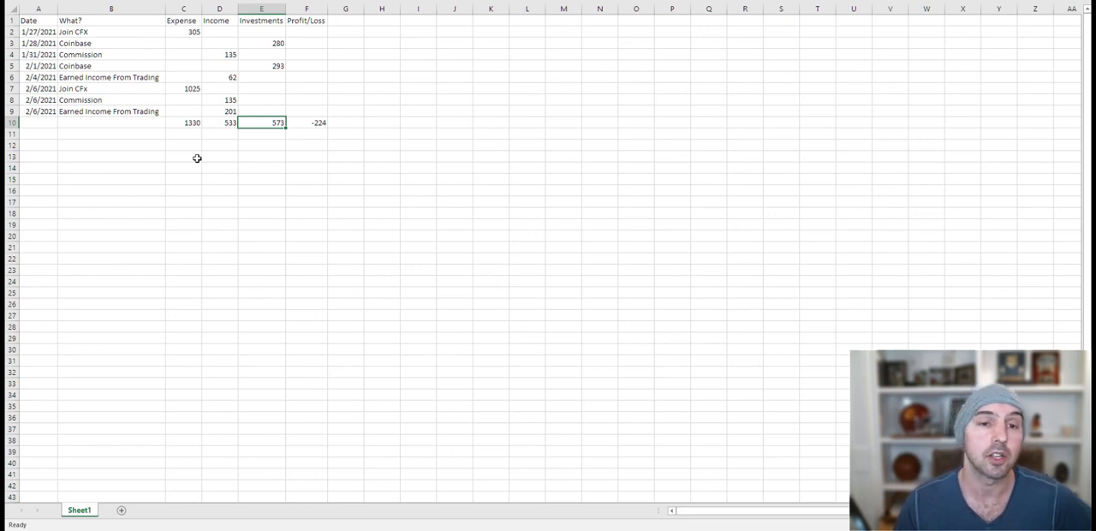
{"action": "left_click", "coordinate": [305, 124]}
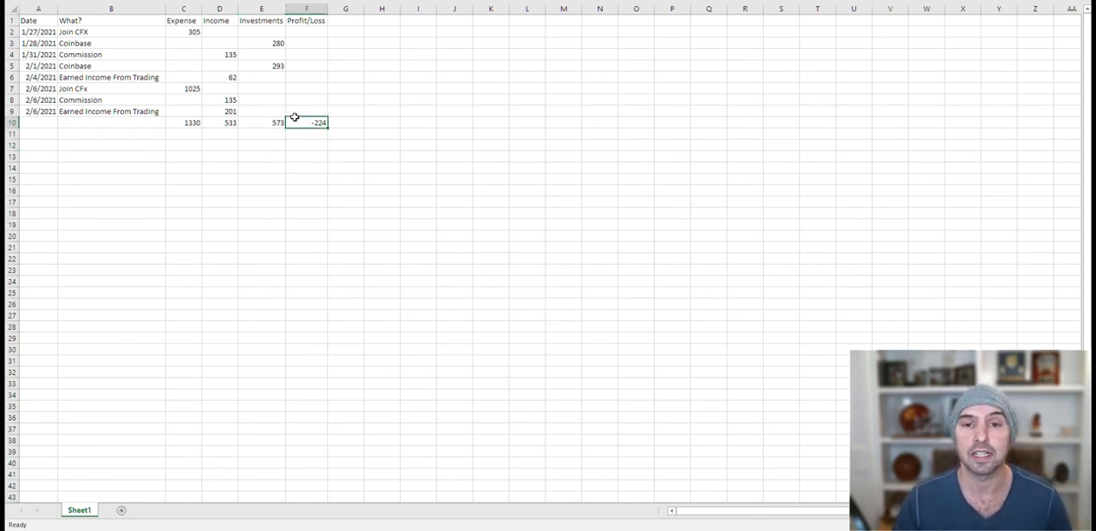
{"action": "mouse_move", "coordinate": [312, 138]}
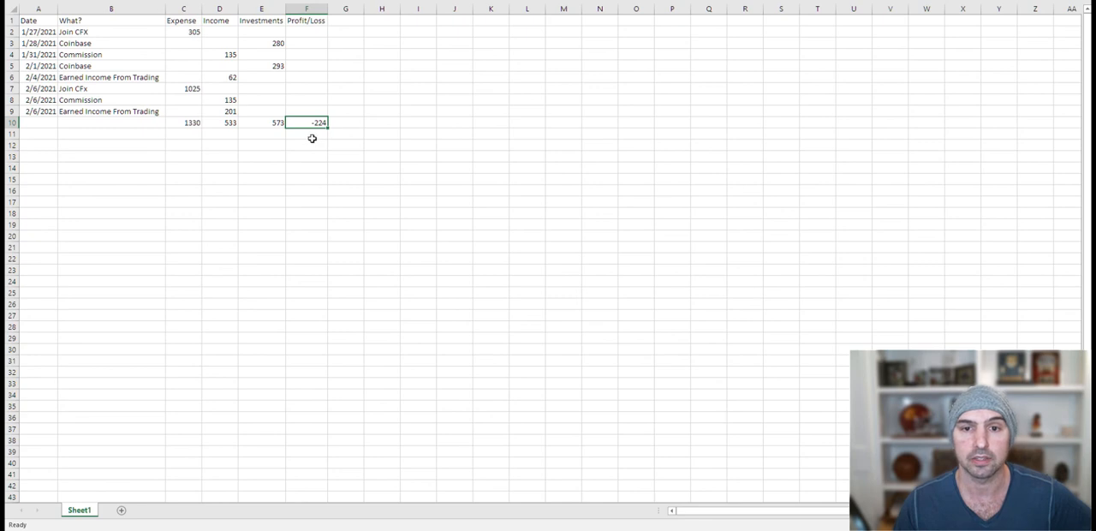
- Commit the F10 profit/loss edit by selecting F11; the total still shows -224
{"action": "left_click", "coordinate": [306, 133]}
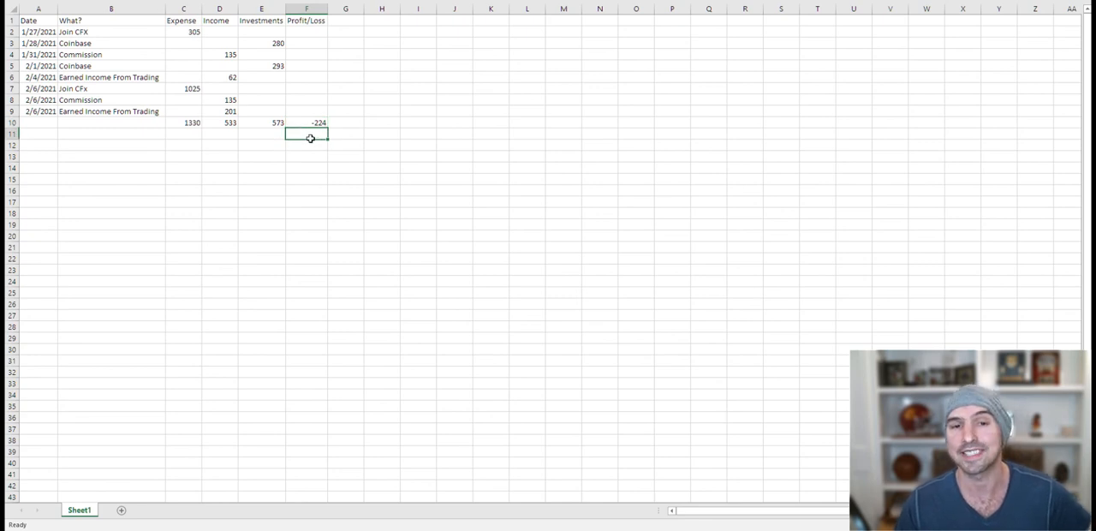
{"action": "mouse_move", "coordinate": [308, 145]}
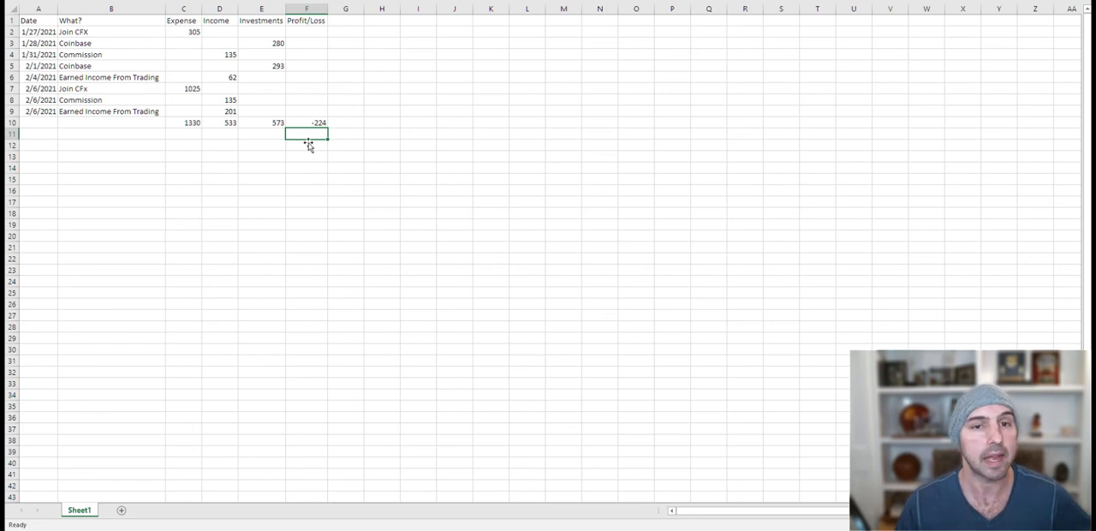
{"action": "mouse_move", "coordinate": [207, 117]}
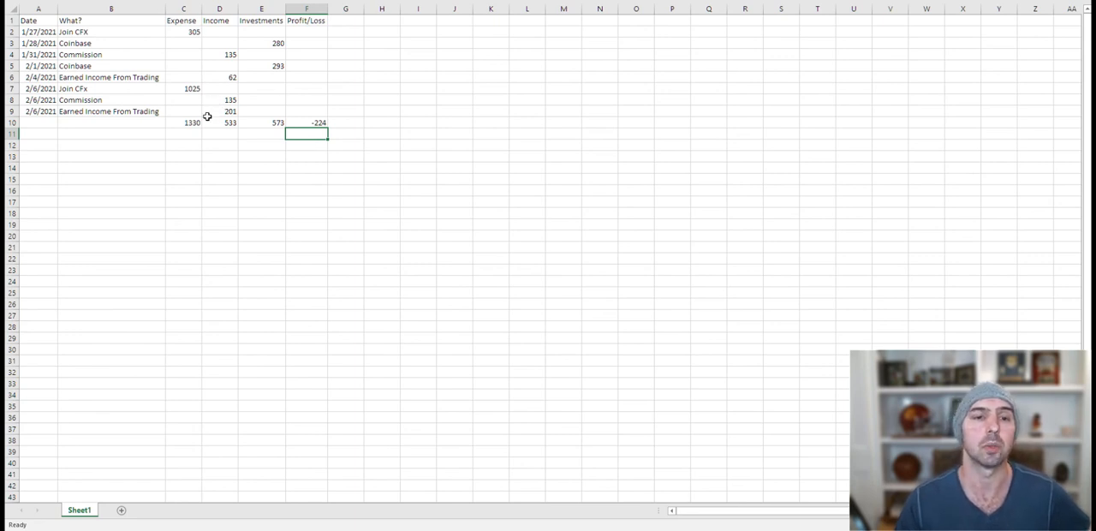
{"action": "mouse_move", "coordinate": [154, 142]}
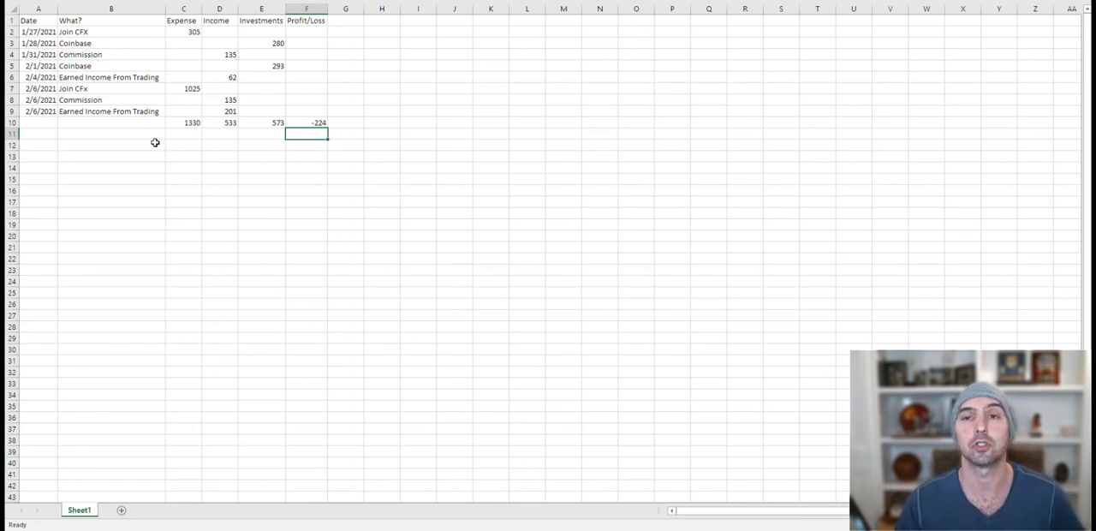
{"action": "mouse_move", "coordinate": [155, 137]}
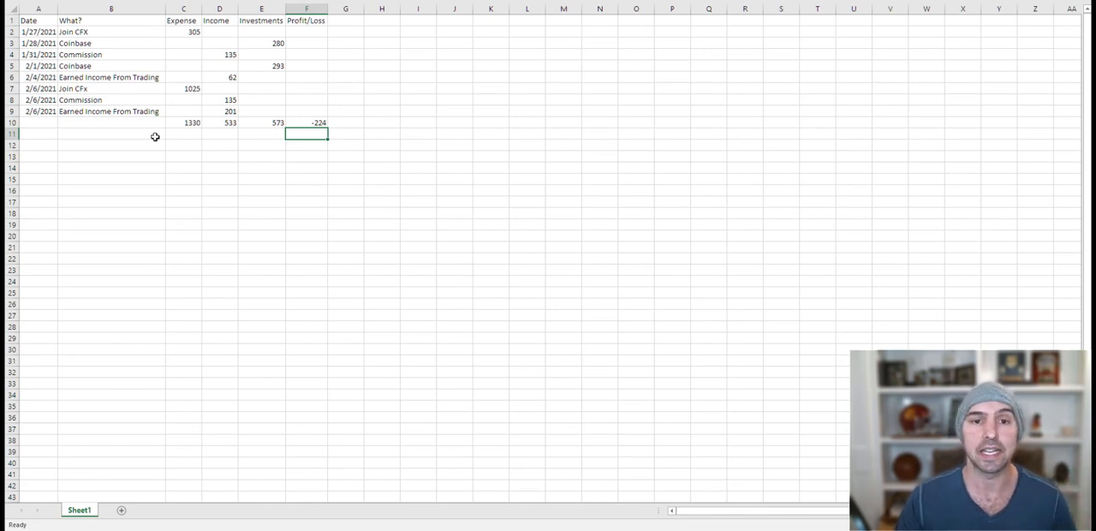
{"action": "mouse_move", "coordinate": [161, 134]}
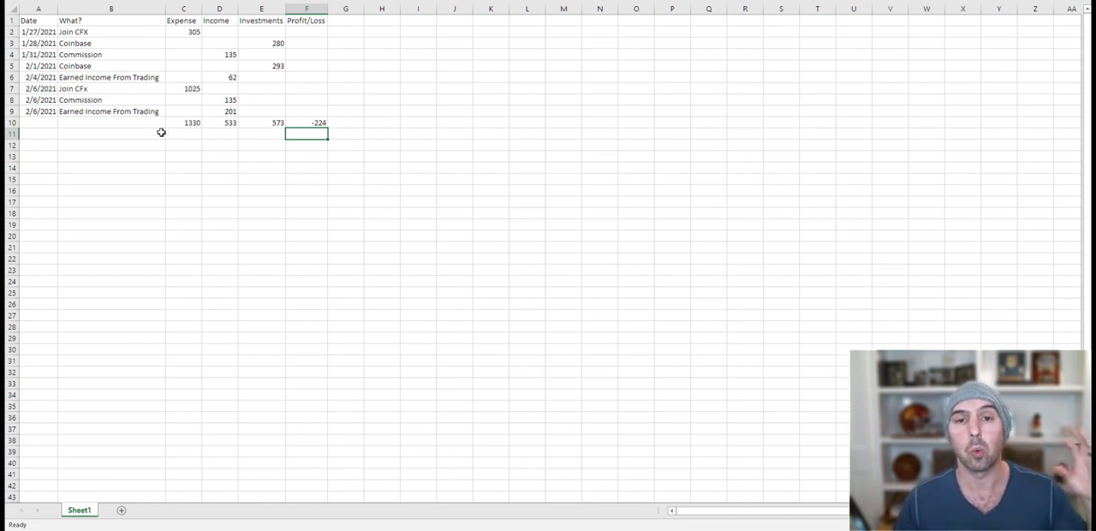
{"action": "mouse_move", "coordinate": [160, 151]}
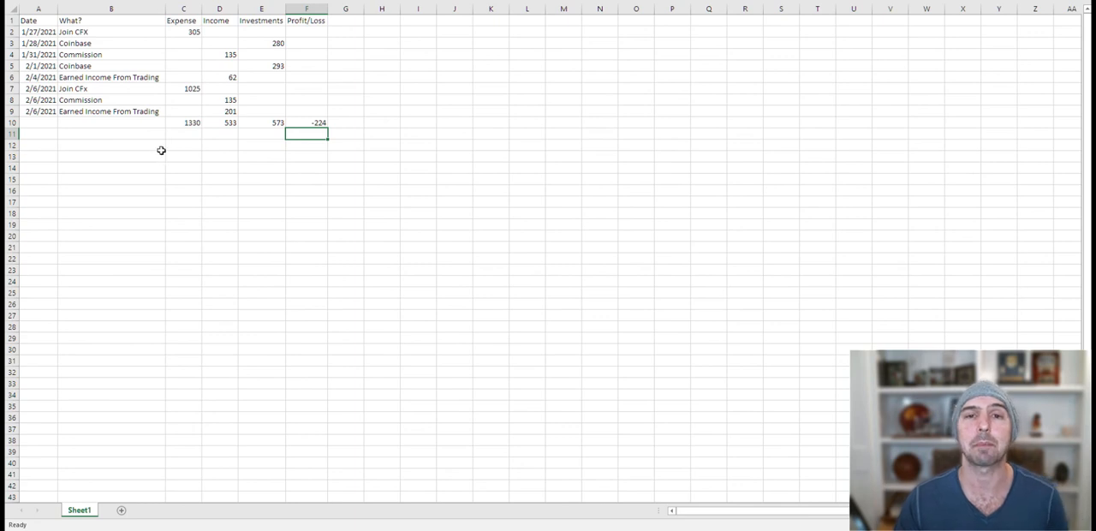
{"action": "mouse_move", "coordinate": [157, 161]}
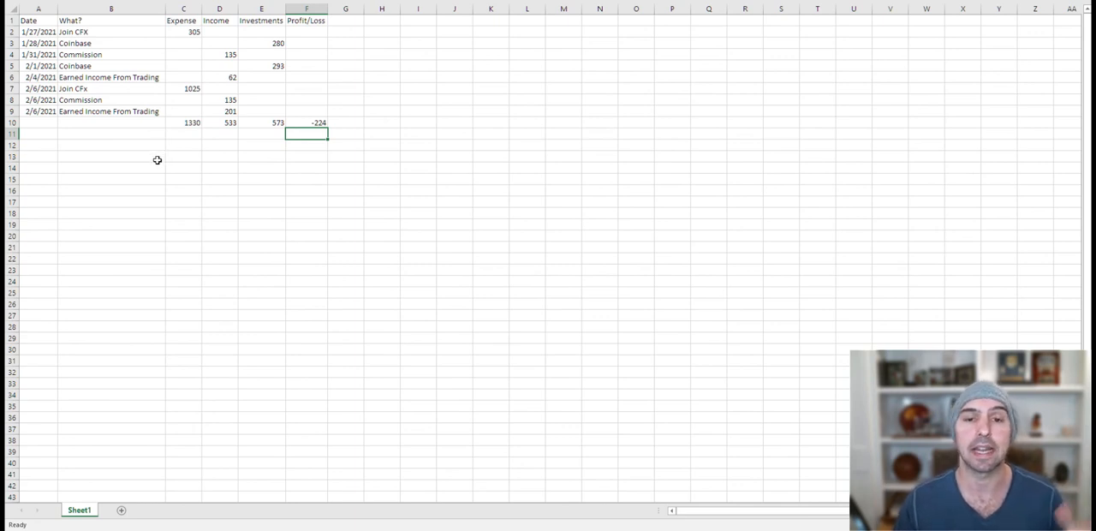
{"action": "mouse_move", "coordinate": [168, 161]}
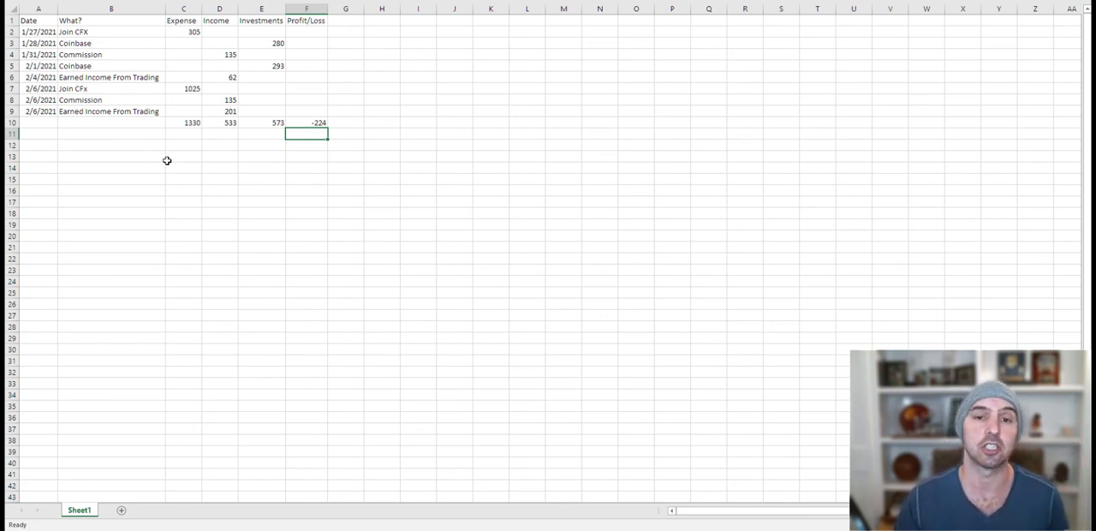
{"action": "mouse_move", "coordinate": [195, 171]}
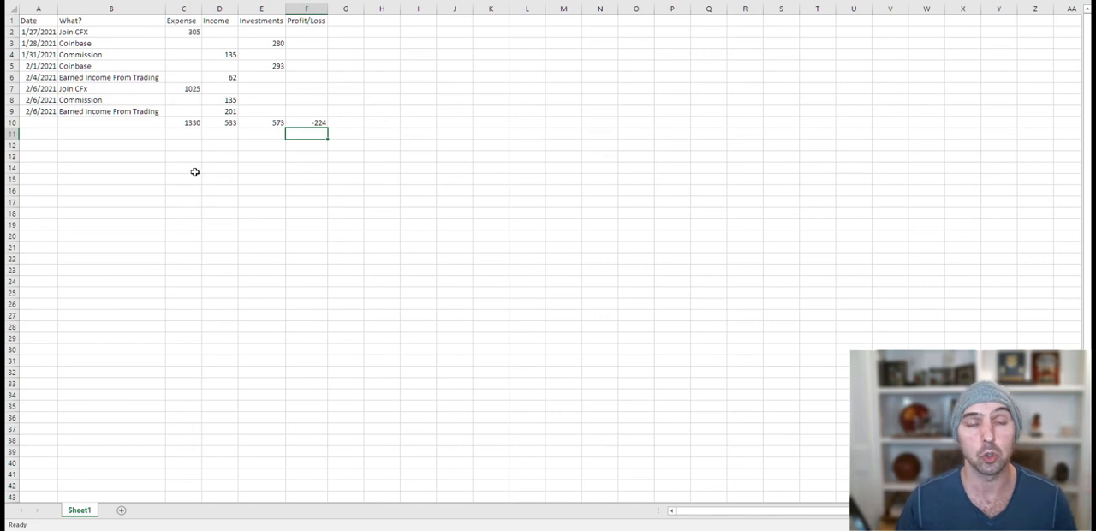
{"action": "mouse_move", "coordinate": [223, 199]}
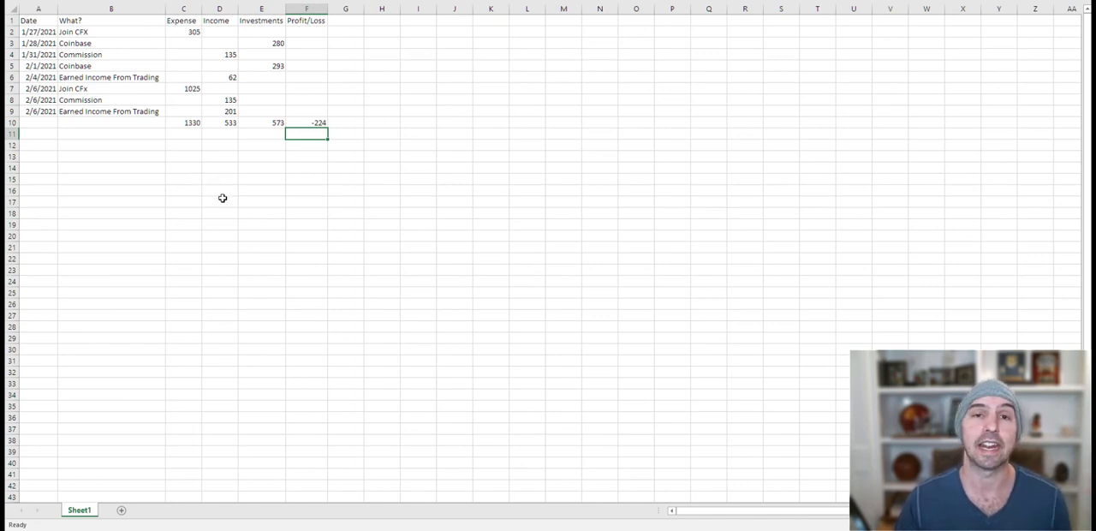
{"action": "mouse_move", "coordinate": [229, 206]}
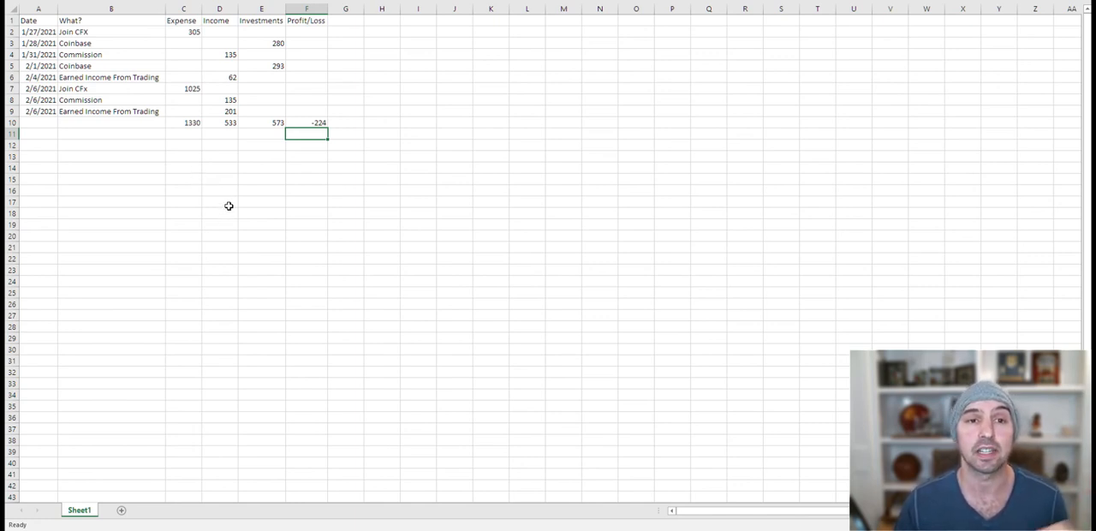
{"action": "mouse_move", "coordinate": [234, 219]}
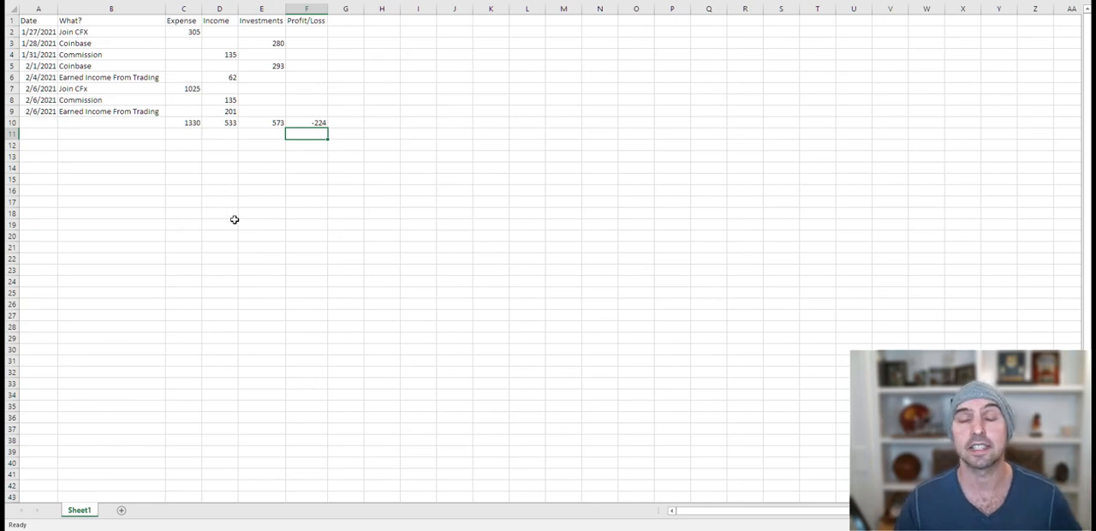